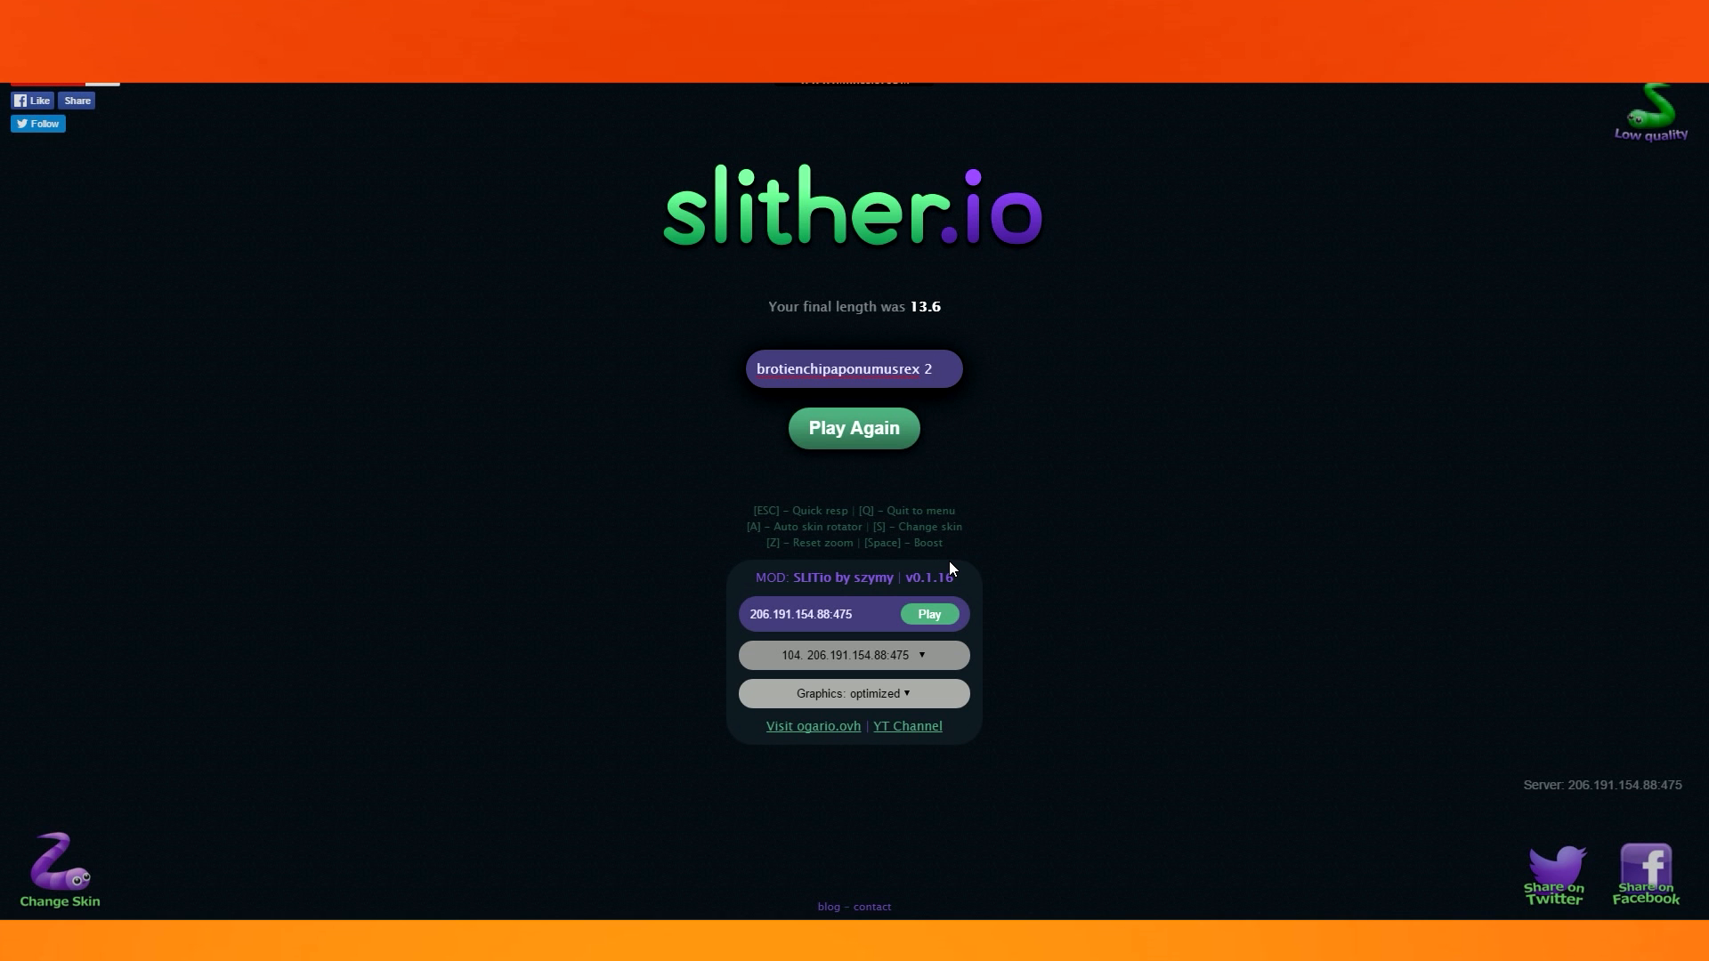
Keep the current nickname and join a match on server 206.191.154.88:475 via Play.
left_click(853, 369)
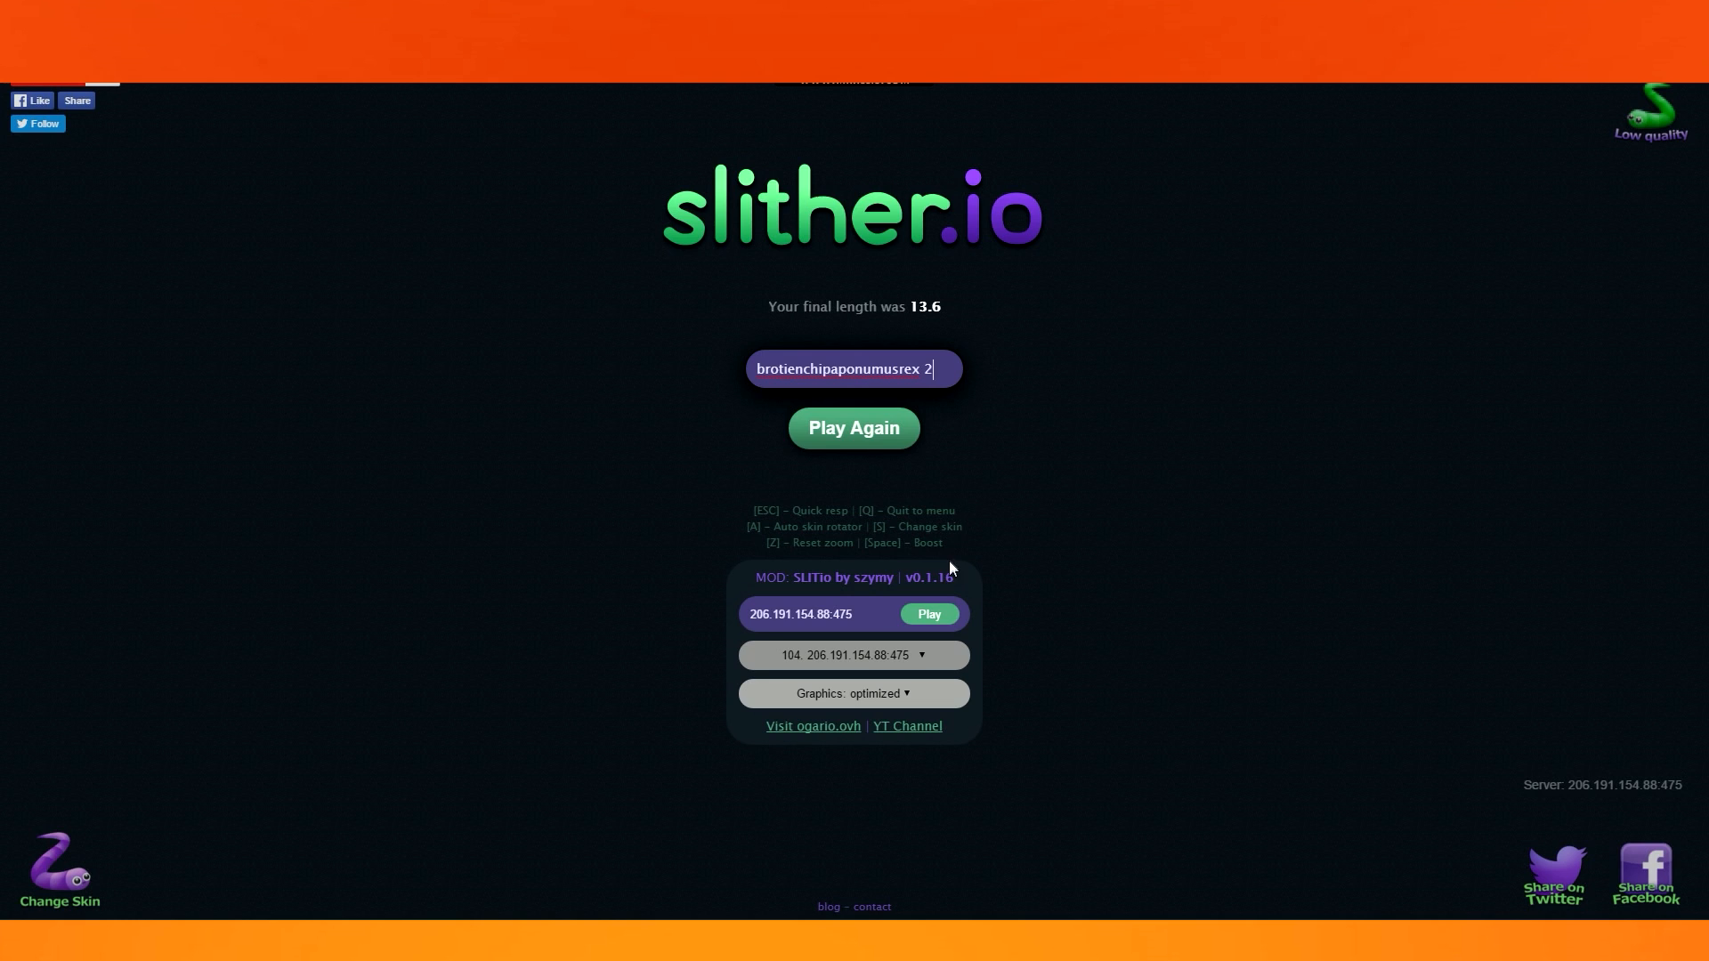
mouse_move(673, 251)
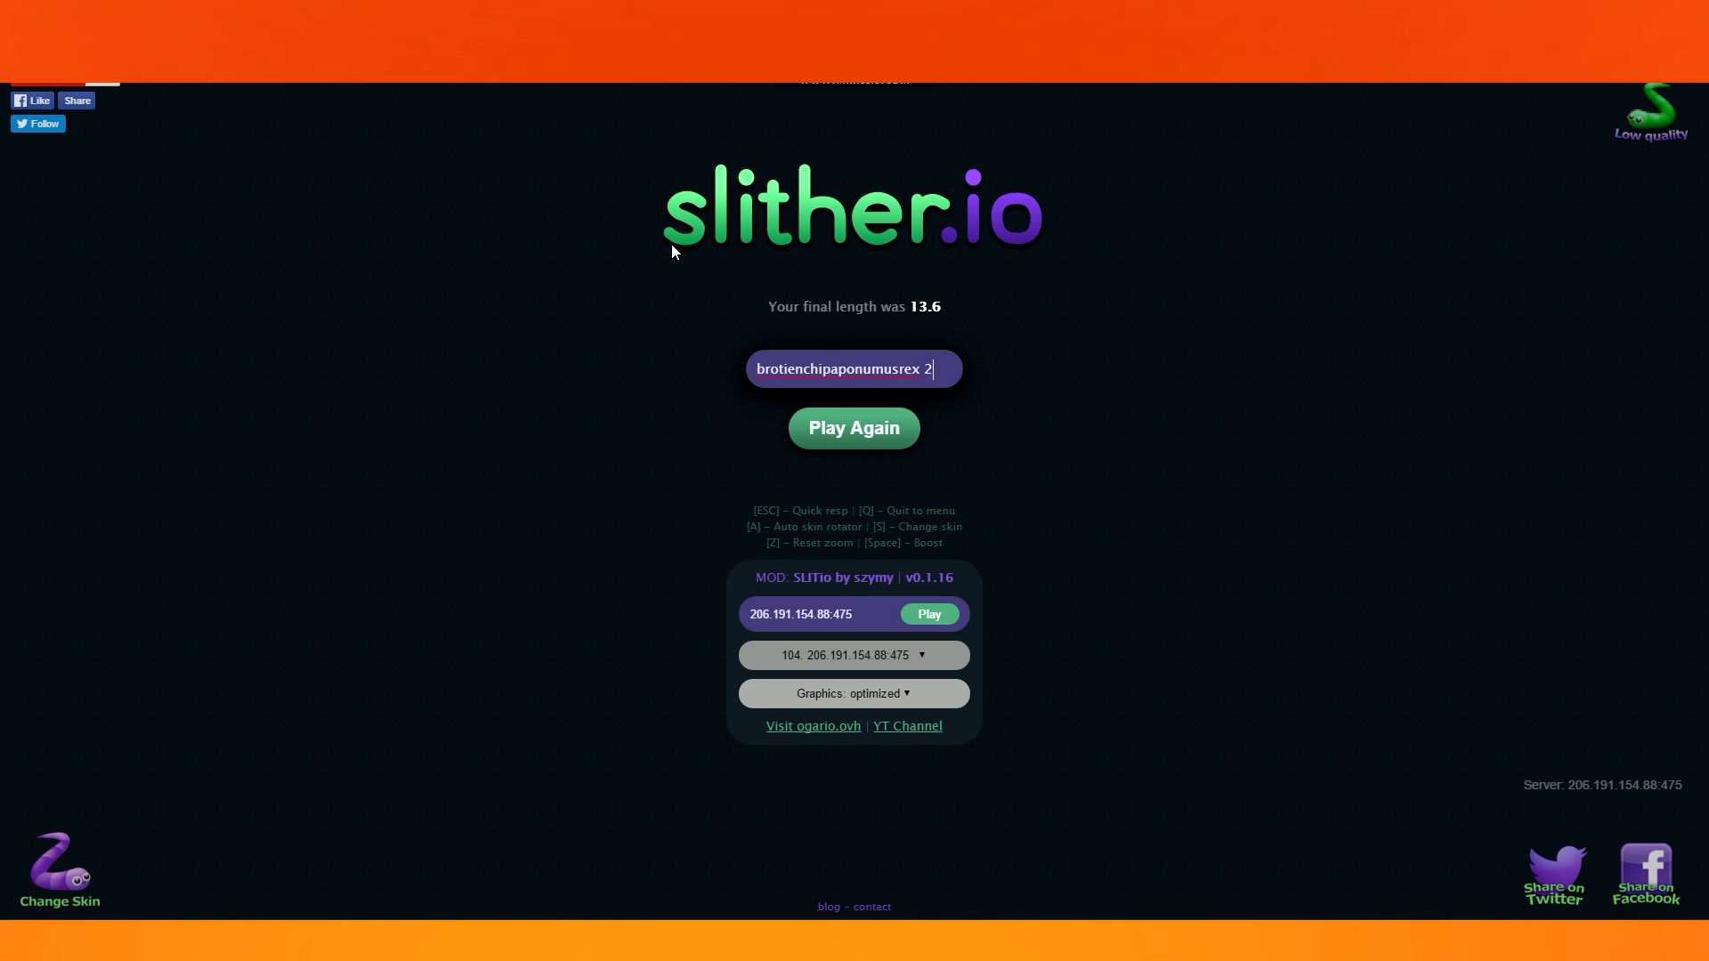
mouse_move(596, 385)
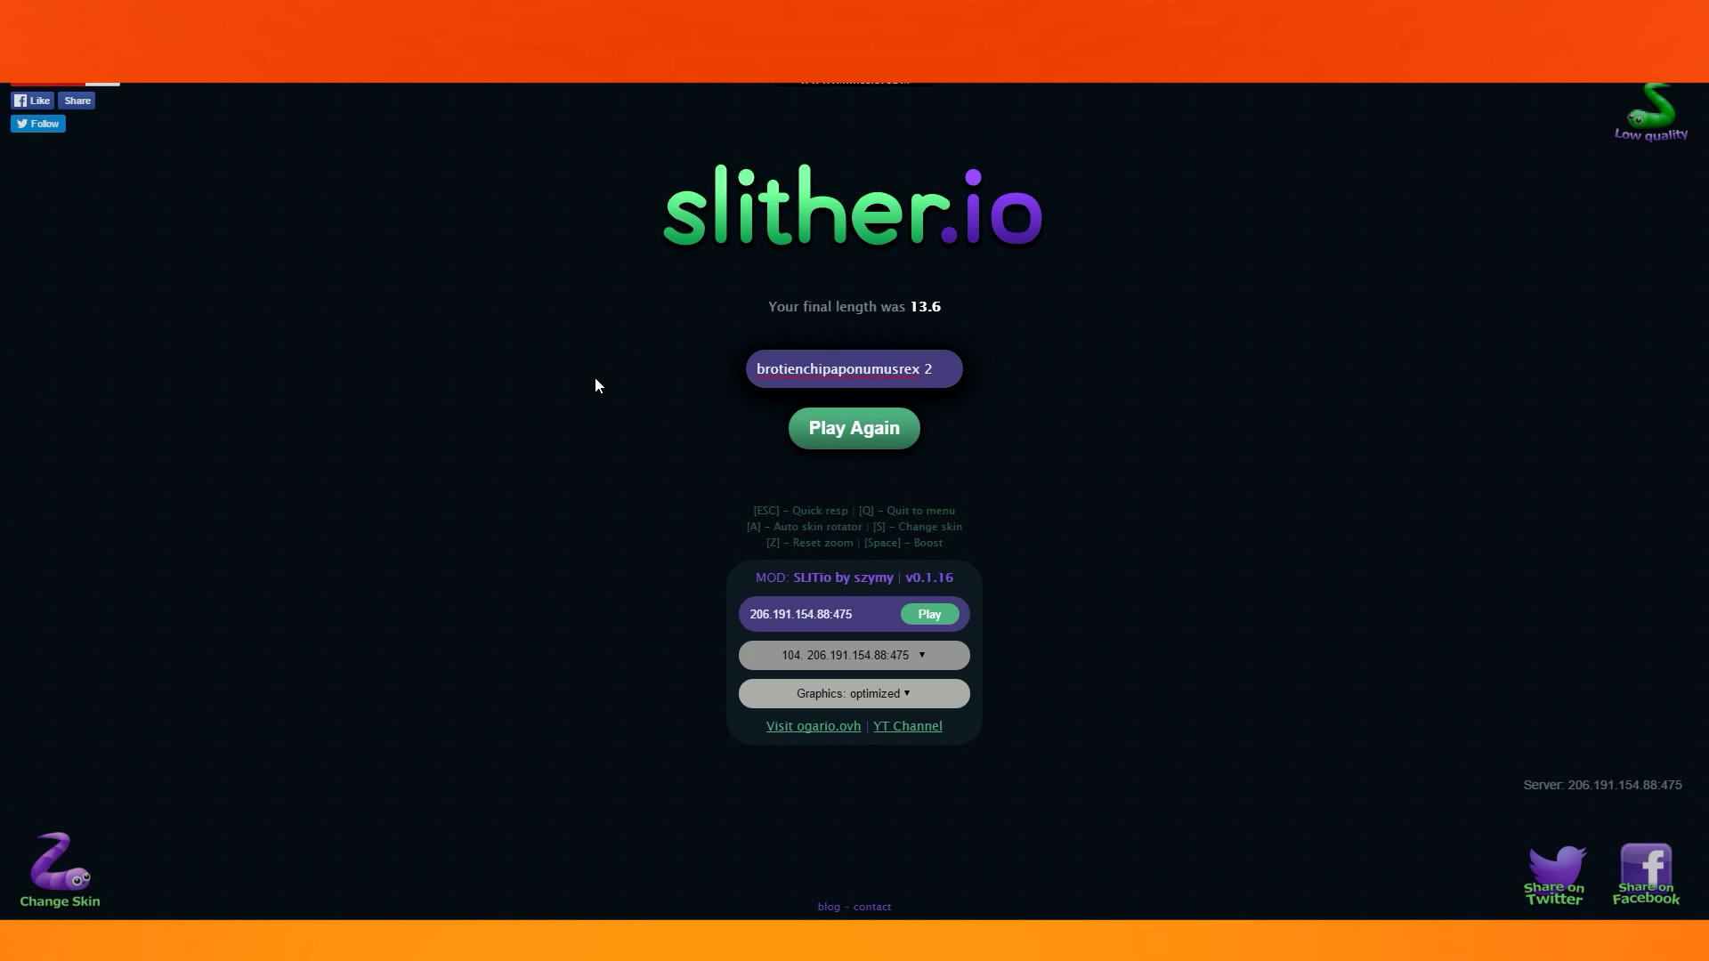
mouse_move(687, 381)
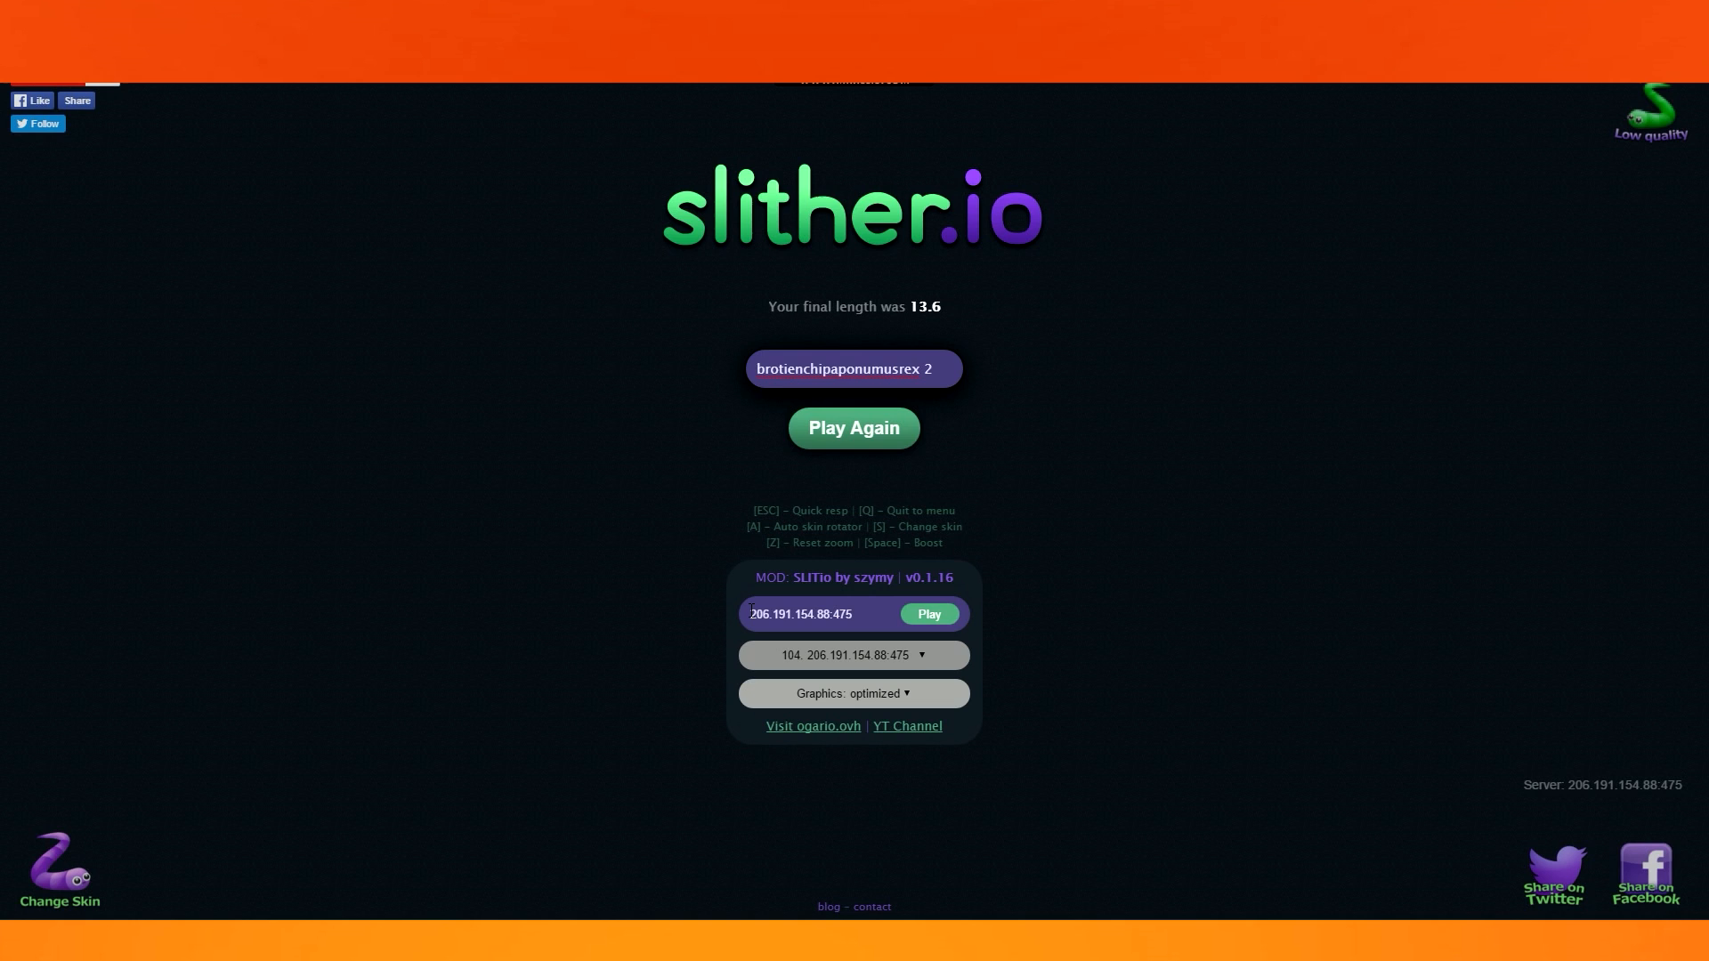
left_click(853, 368)
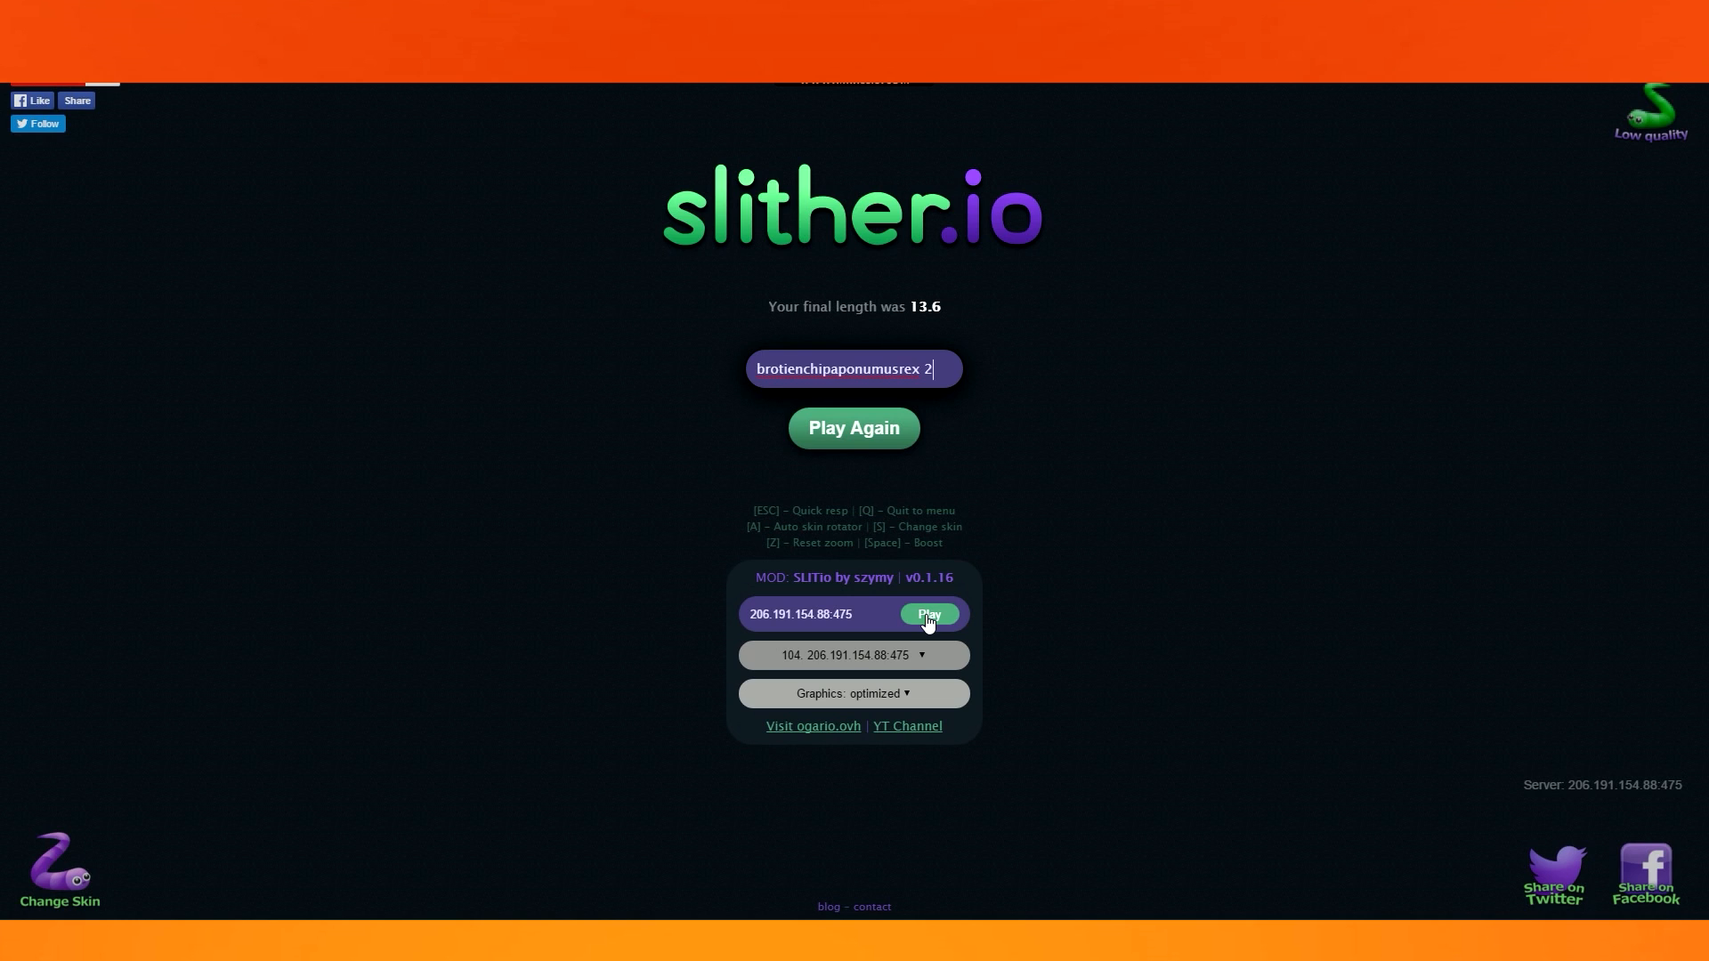
left_click(927, 614)
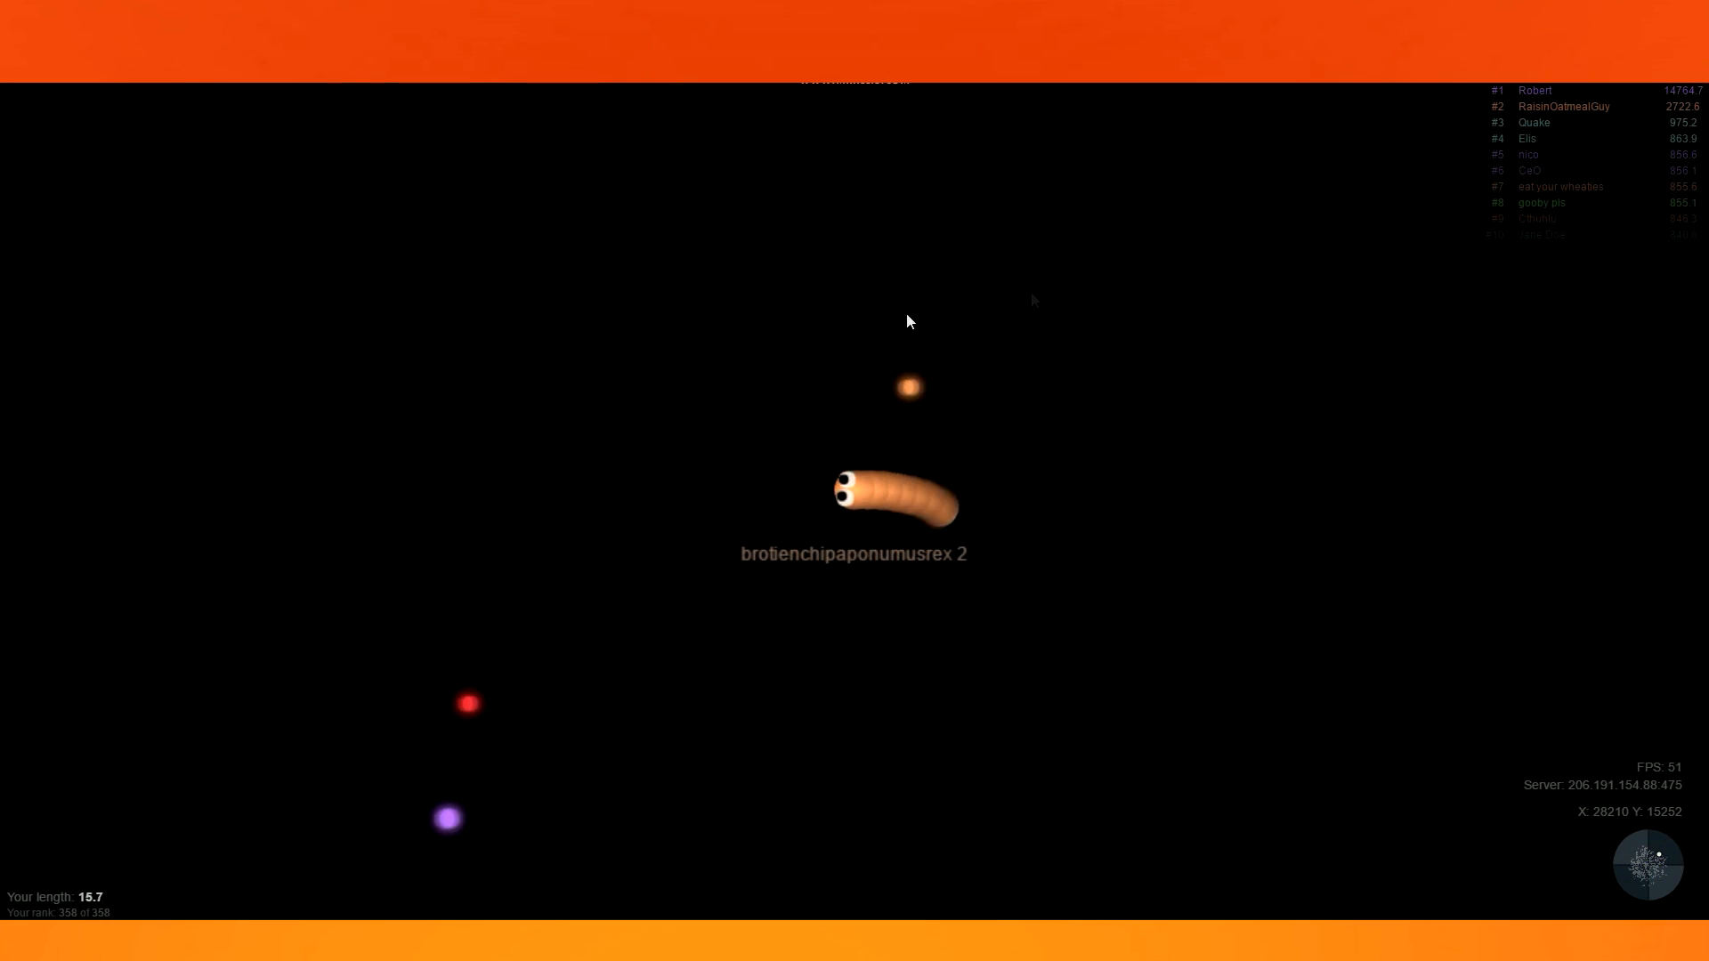
mouse_move(445, 712)
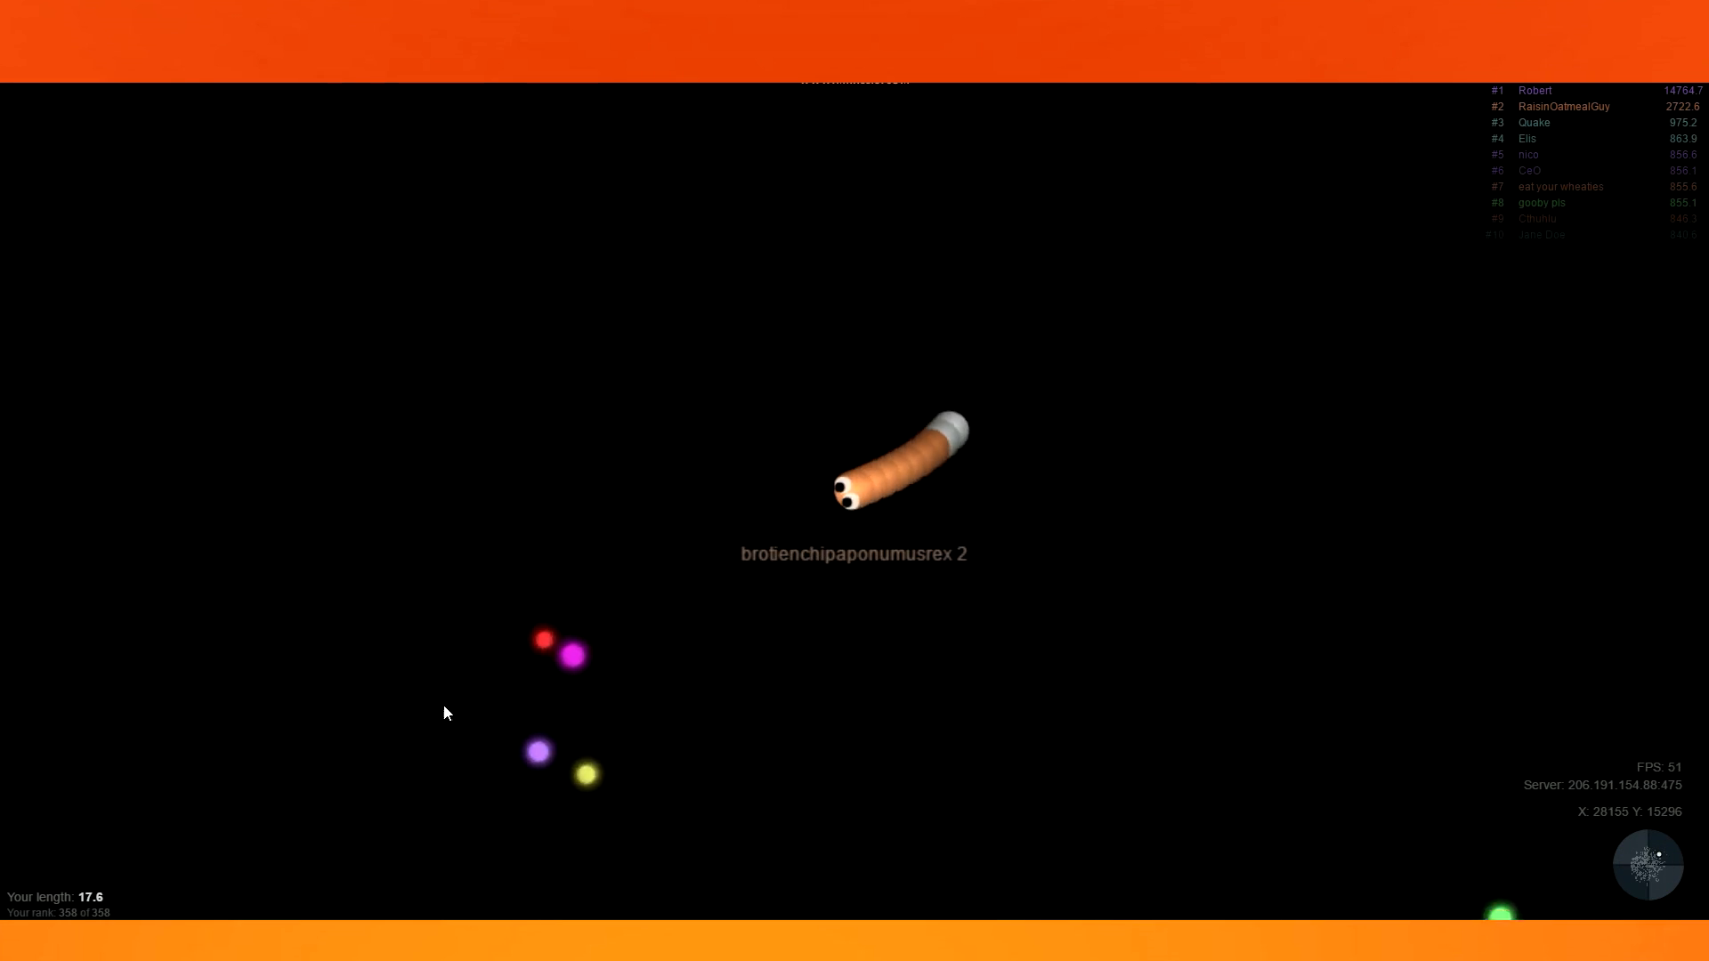
mouse_move(790, 637)
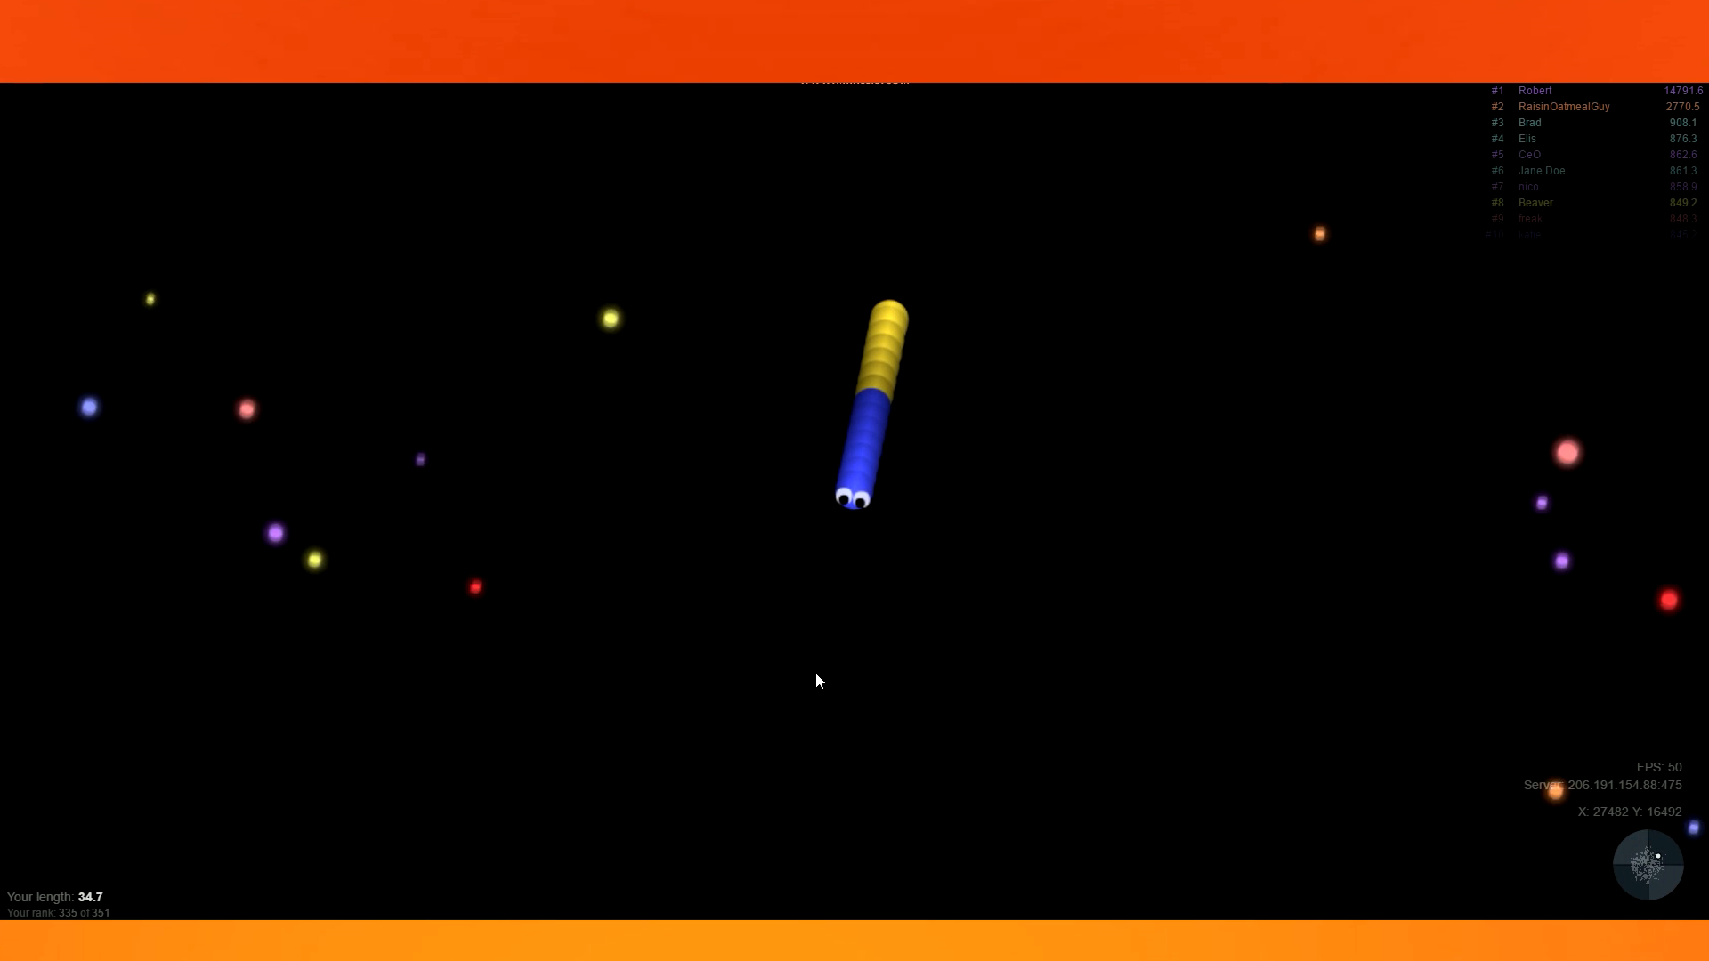
mouse_move(158, 794)
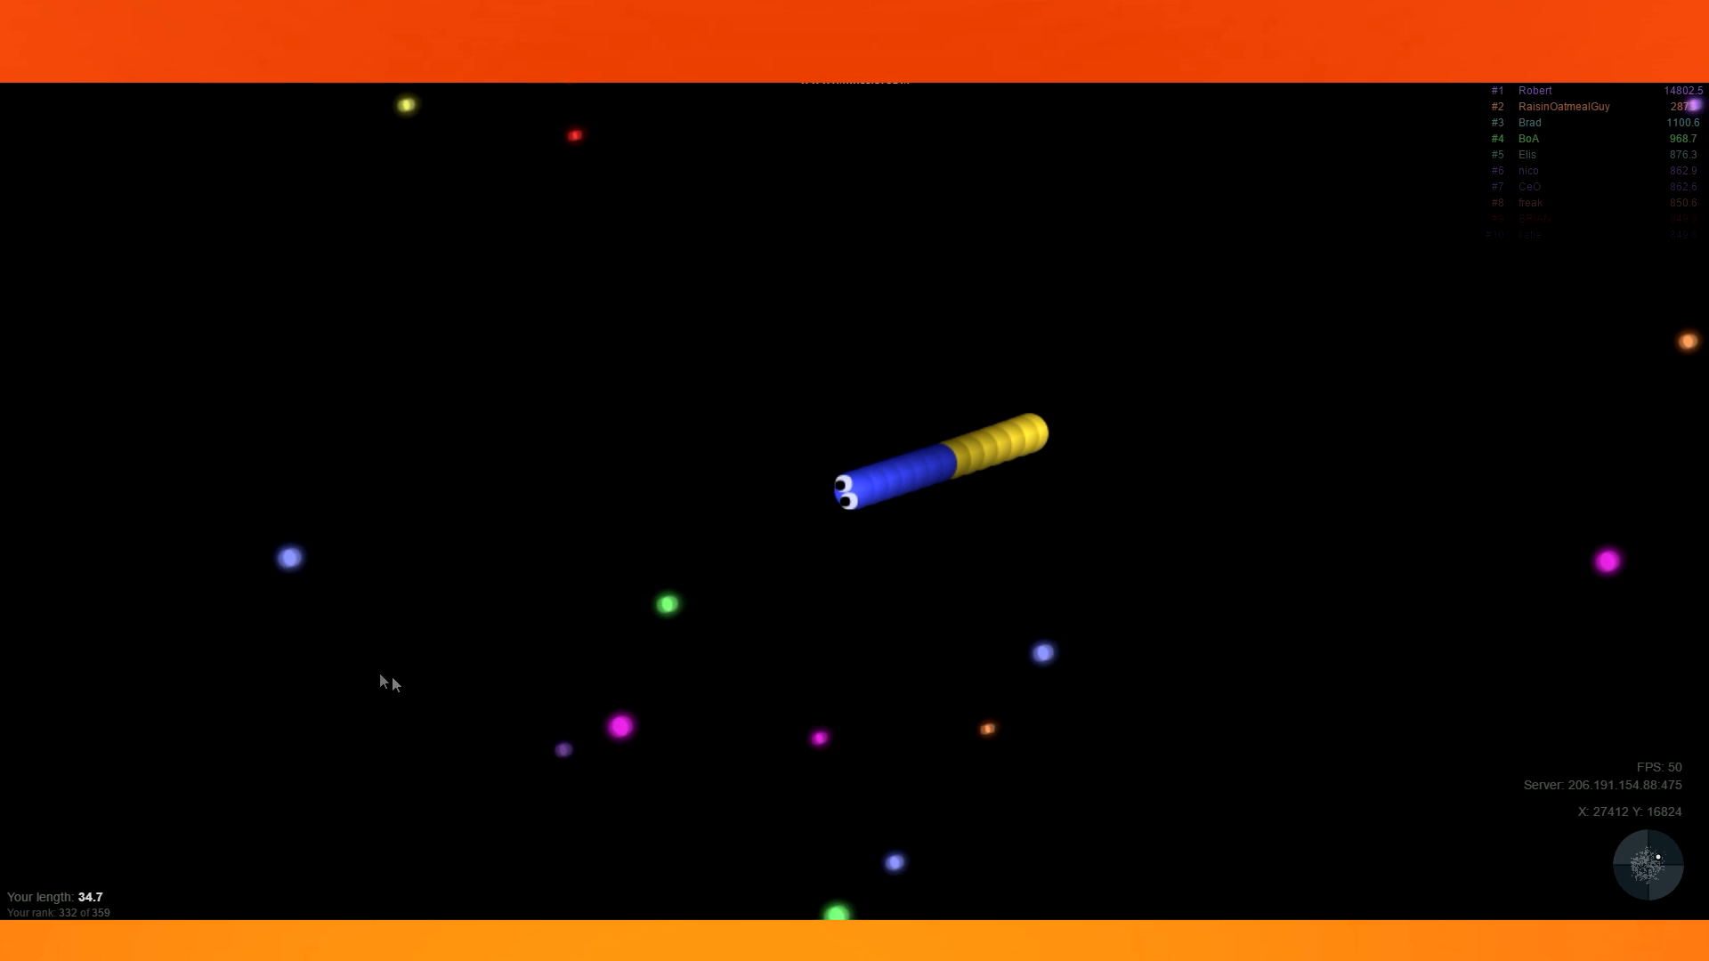
mouse_move(469, 555)
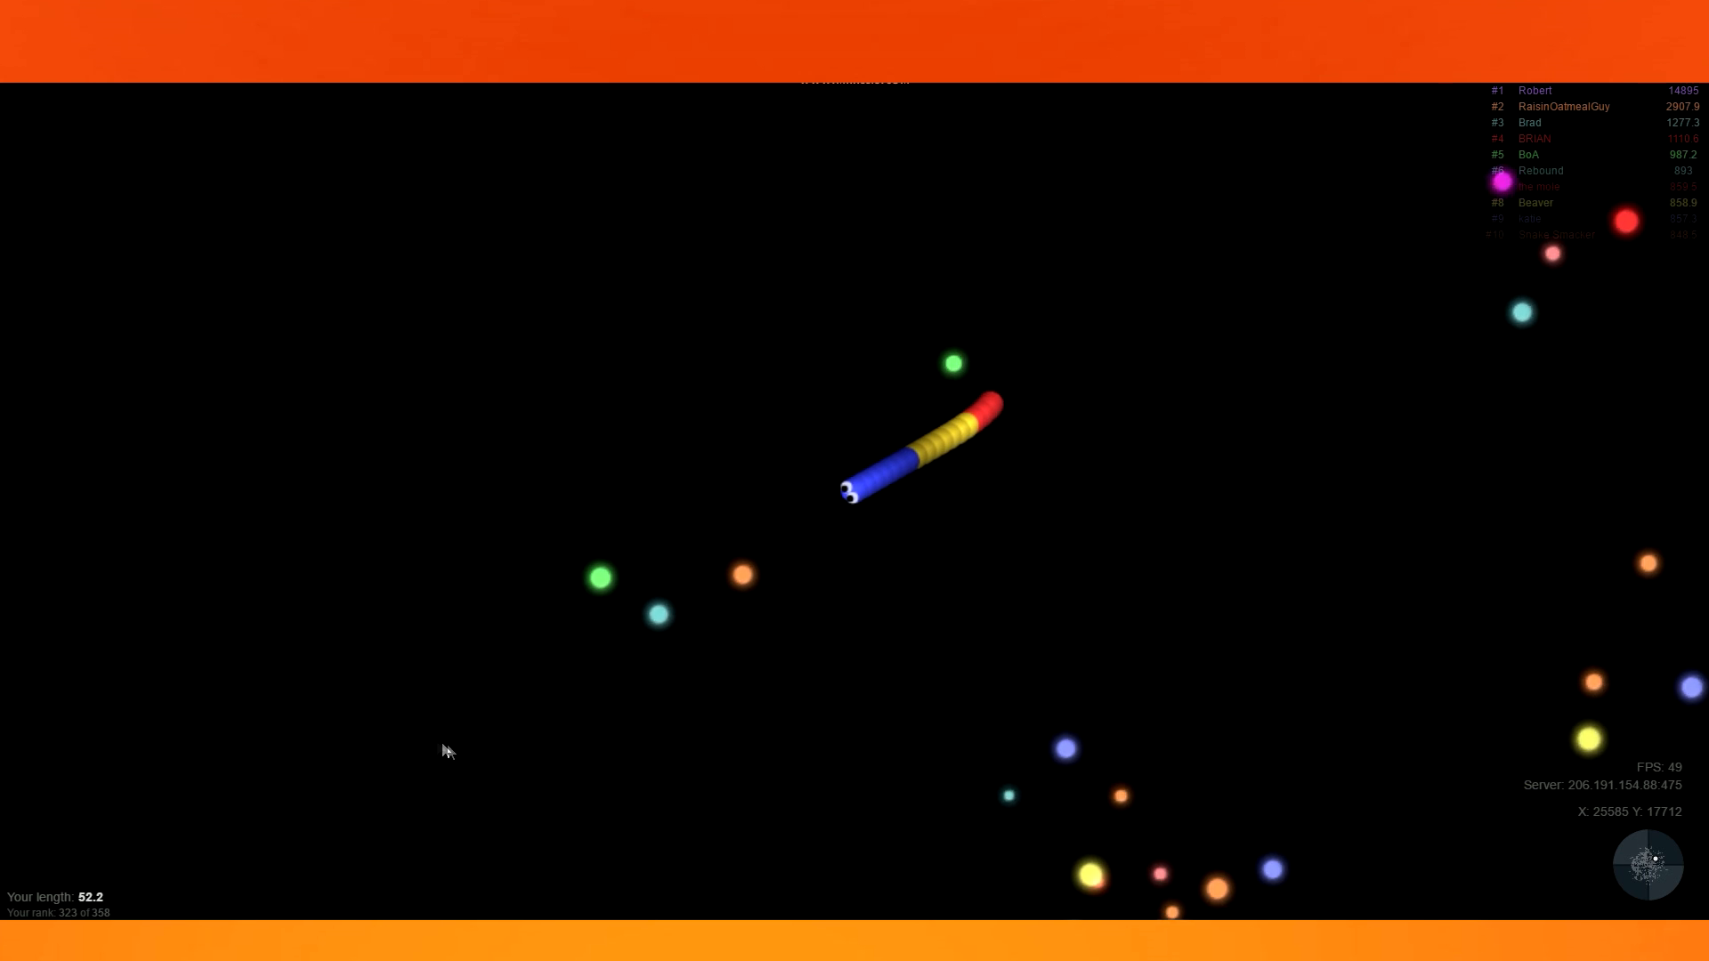
mouse_move(376, 473)
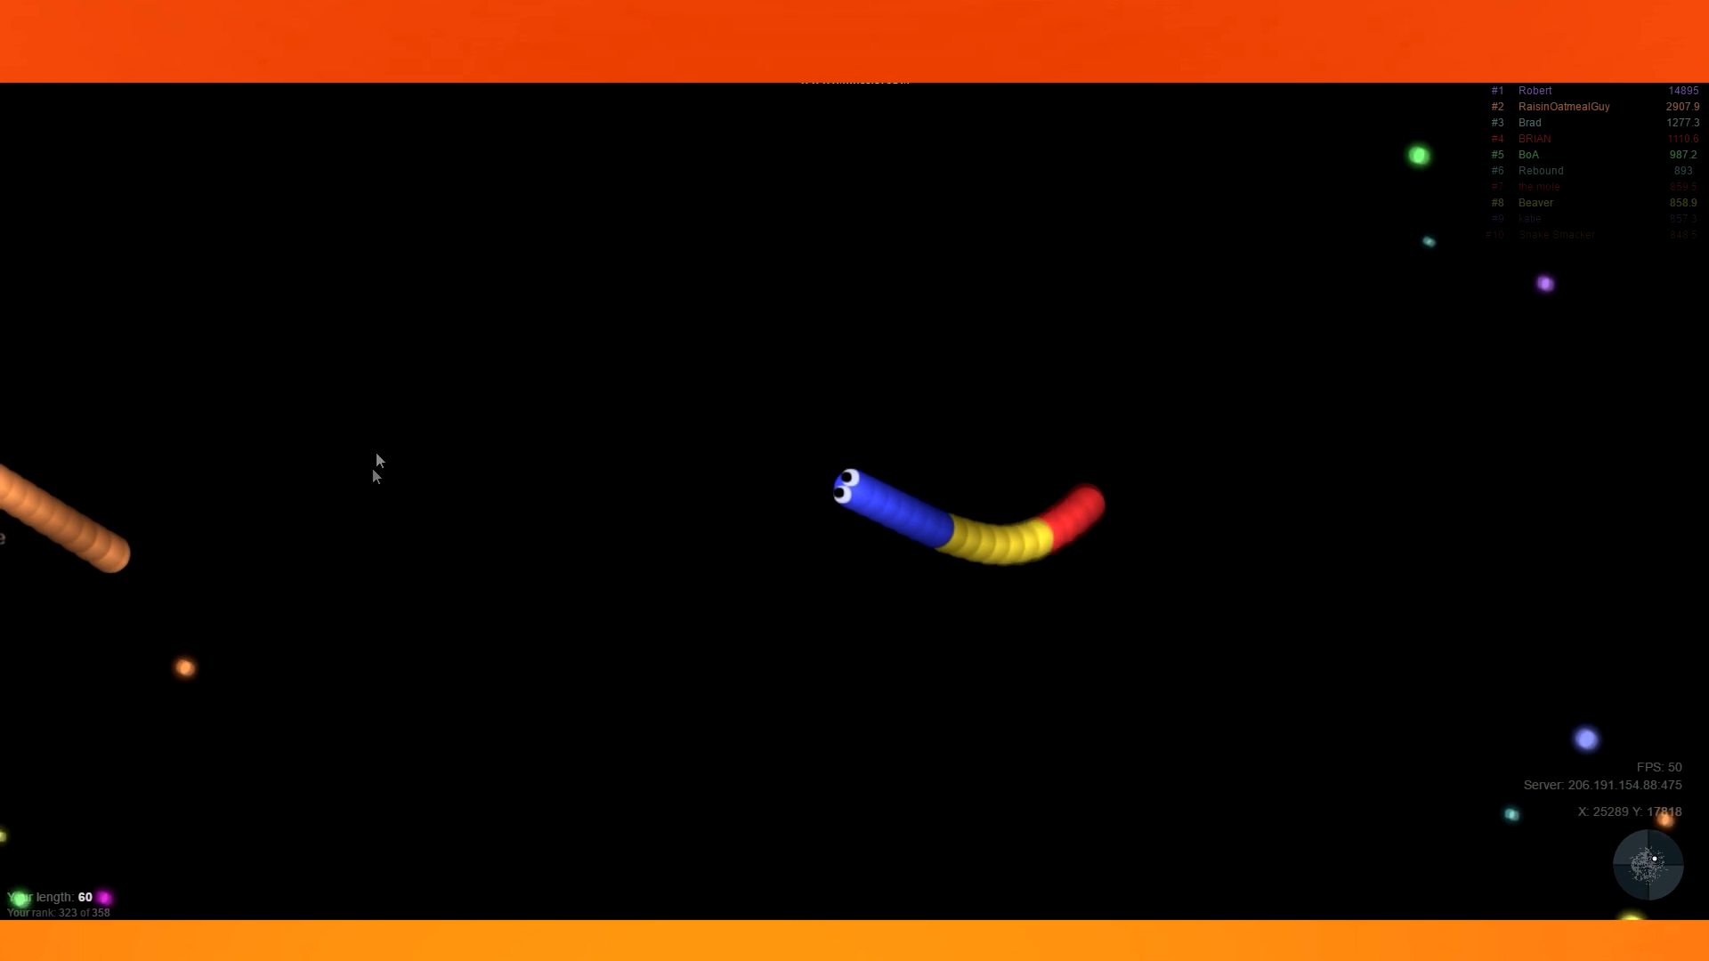
mouse_move(261, 677)
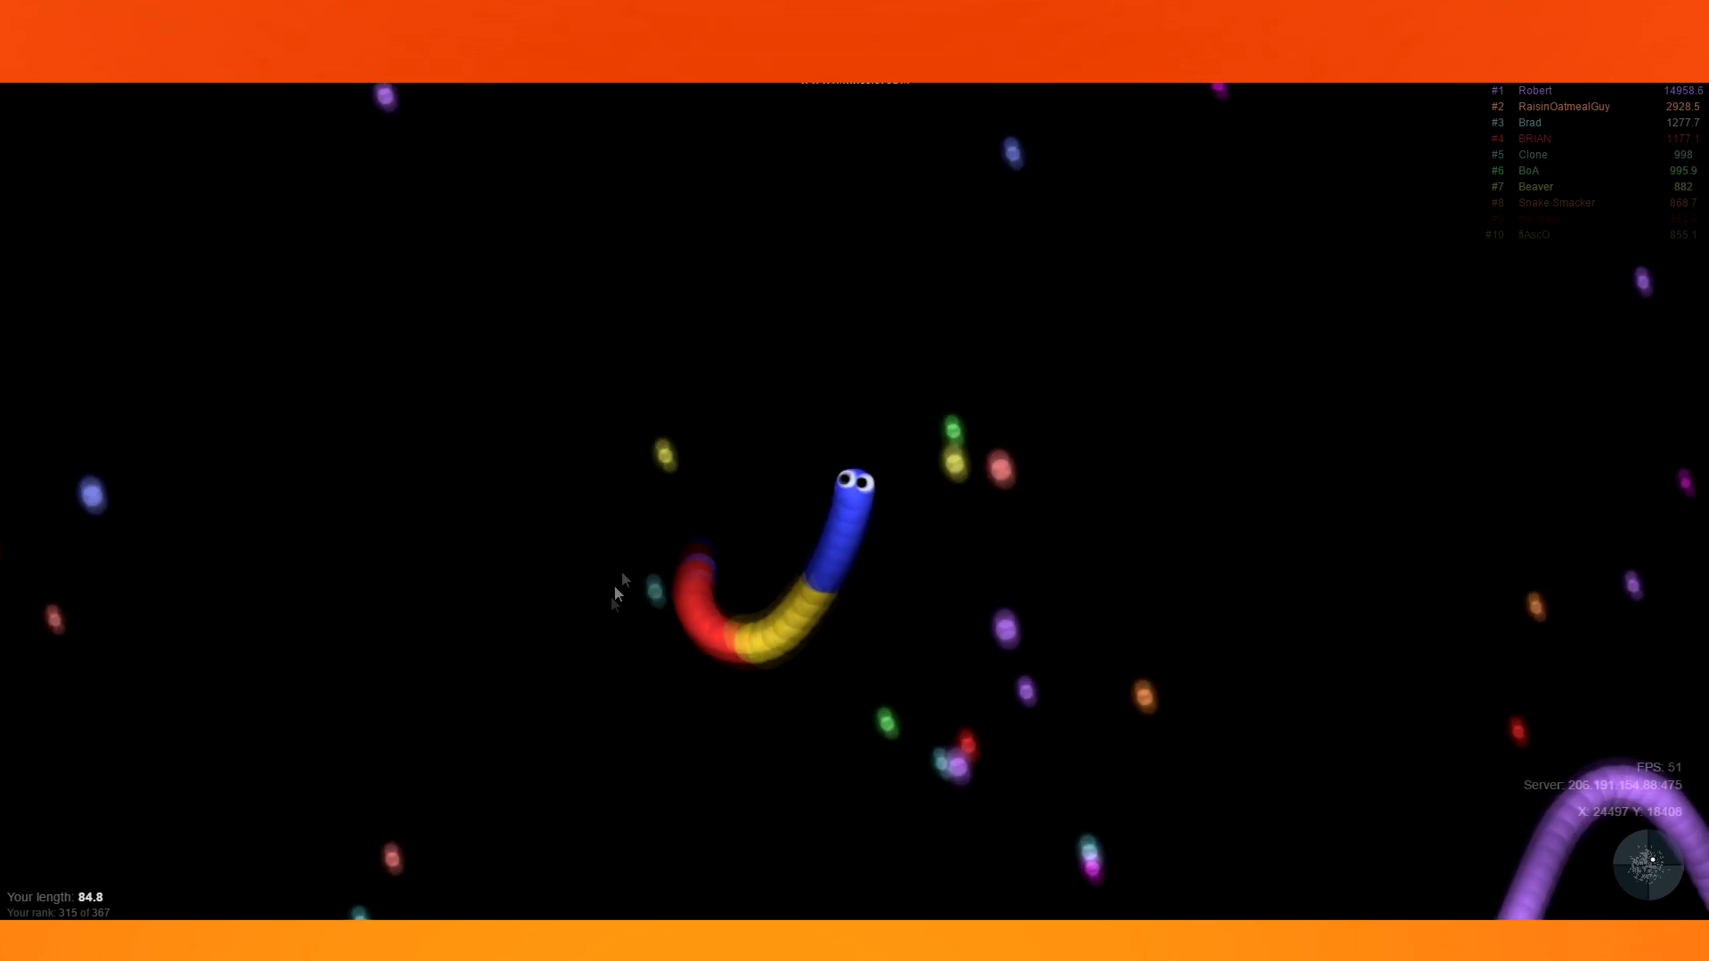
mouse_move(463, 531)
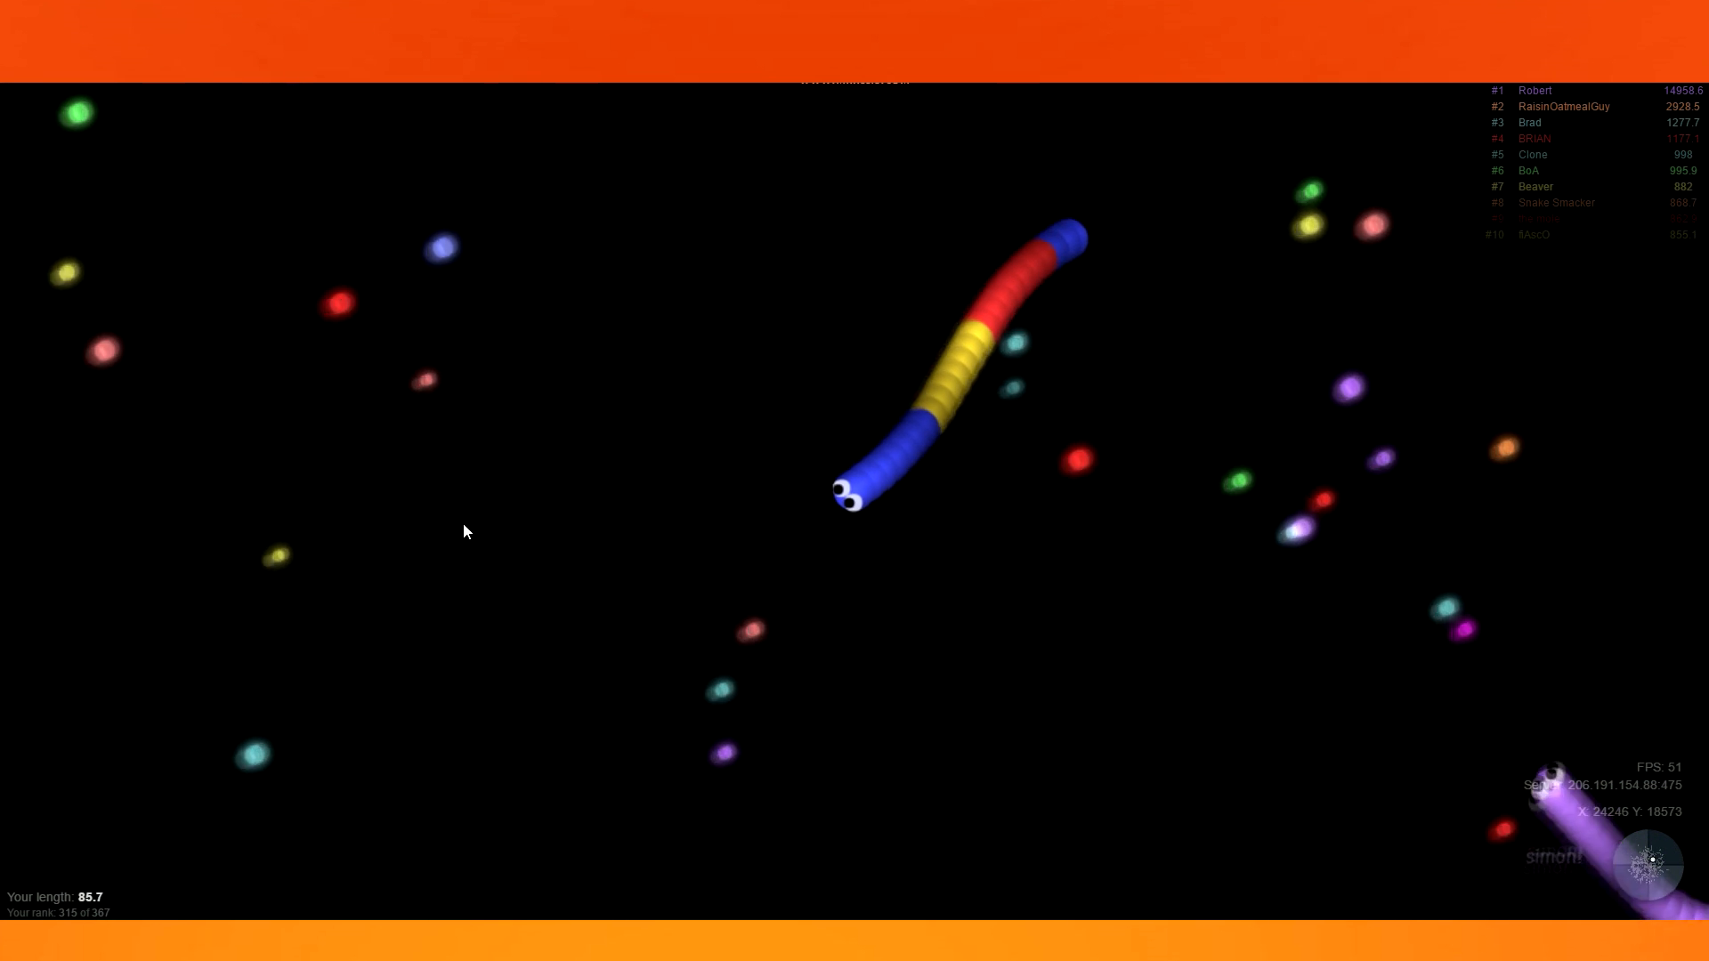
mouse_move(565, 248)
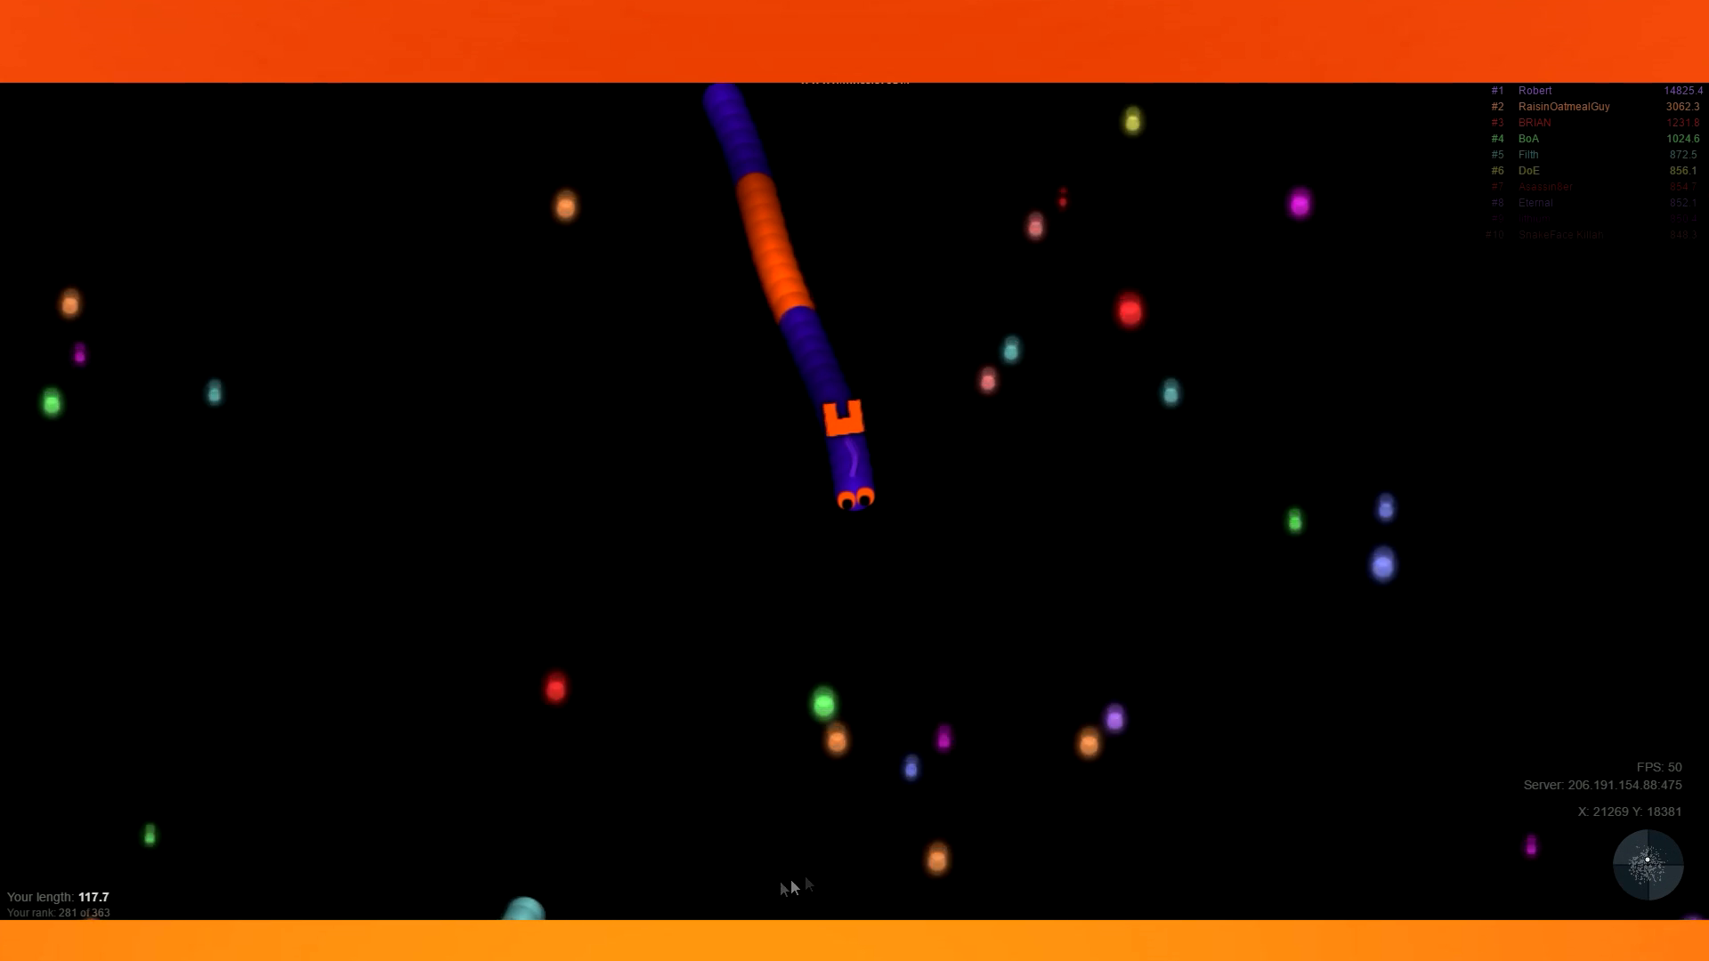
mouse_move(886, 838)
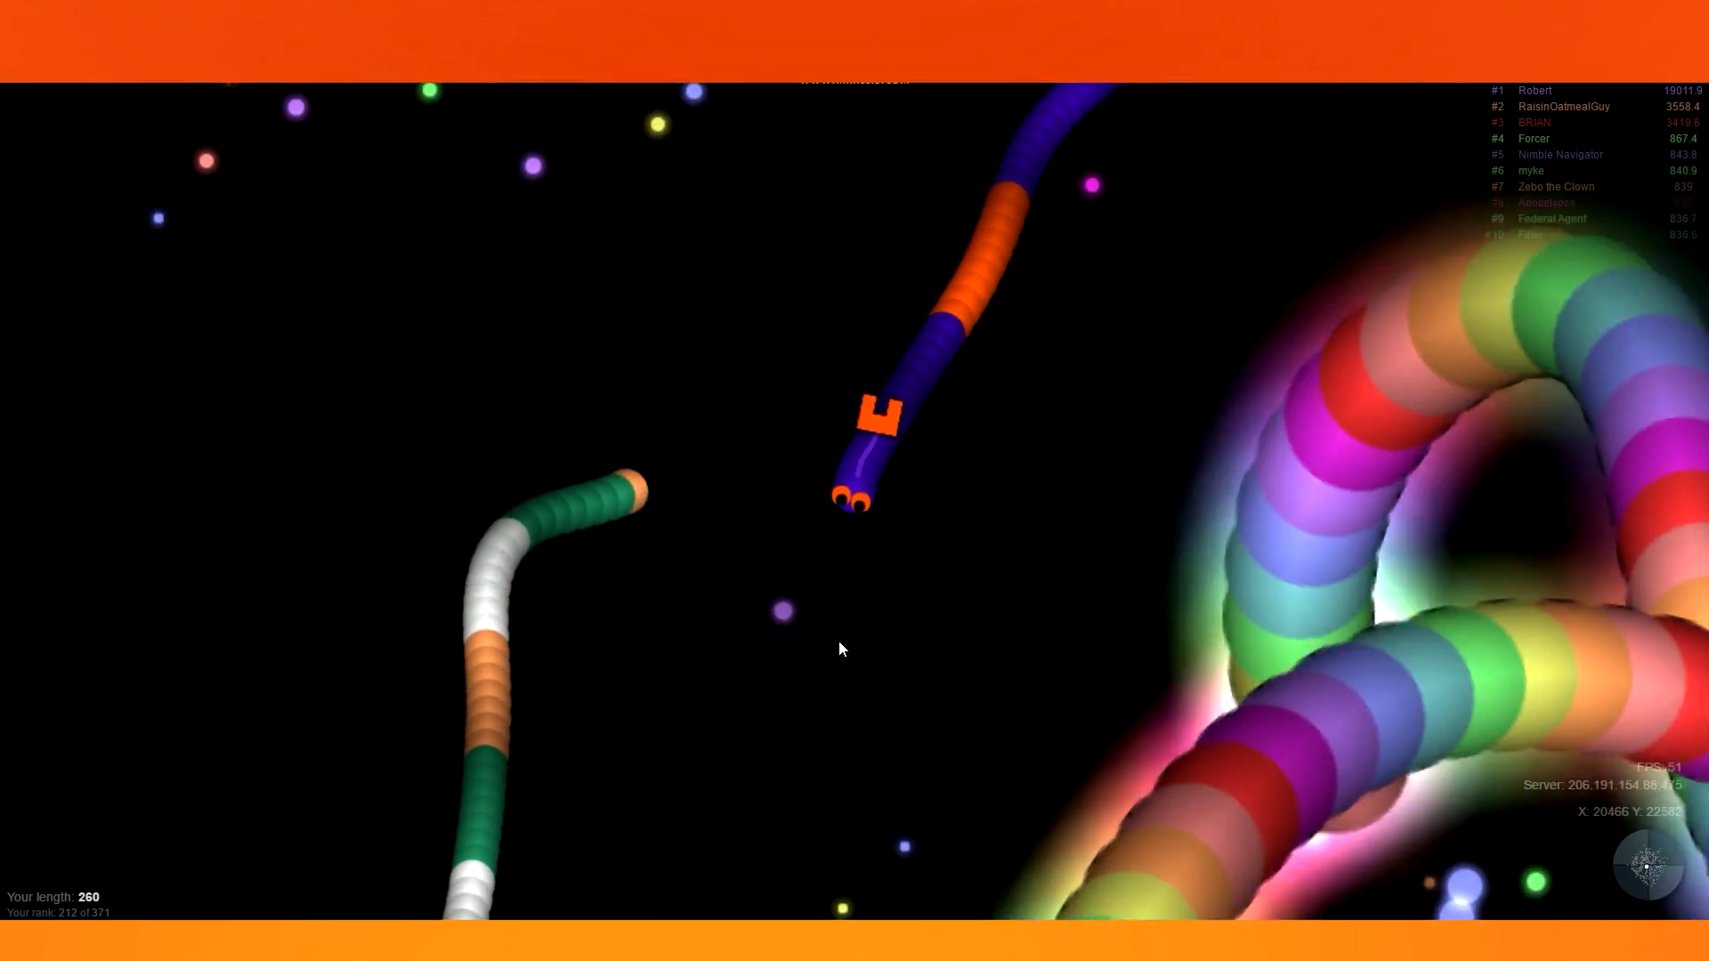
mouse_move(664, 673)
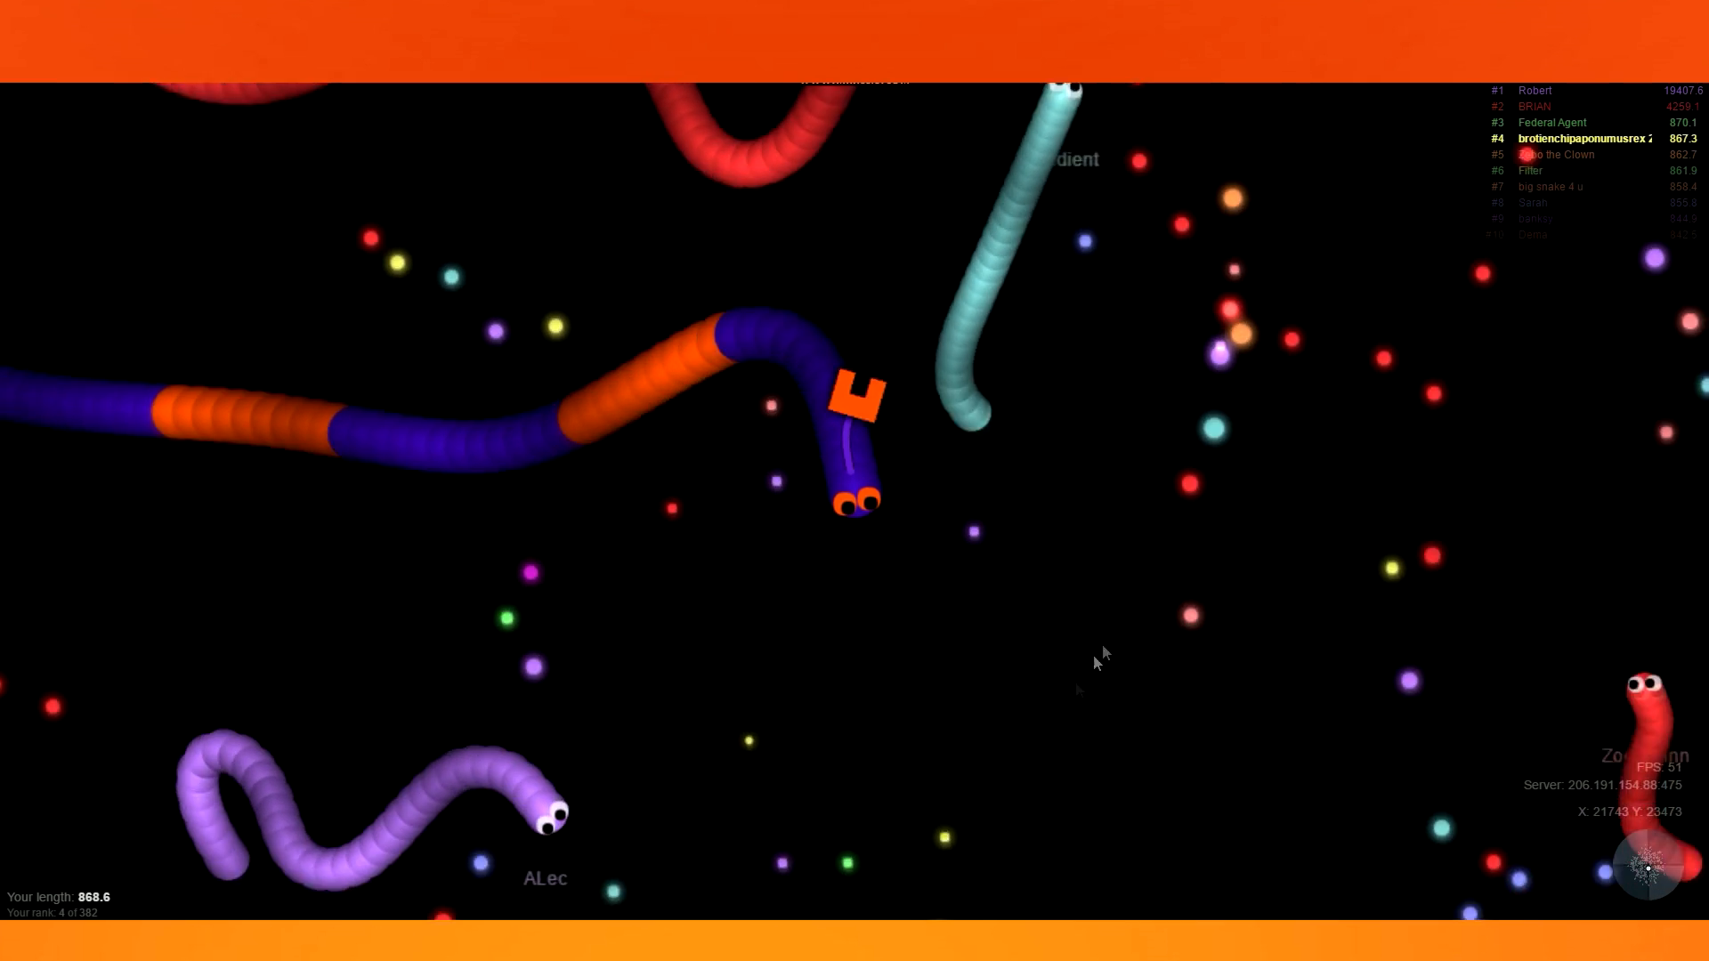
mouse_move(997, 744)
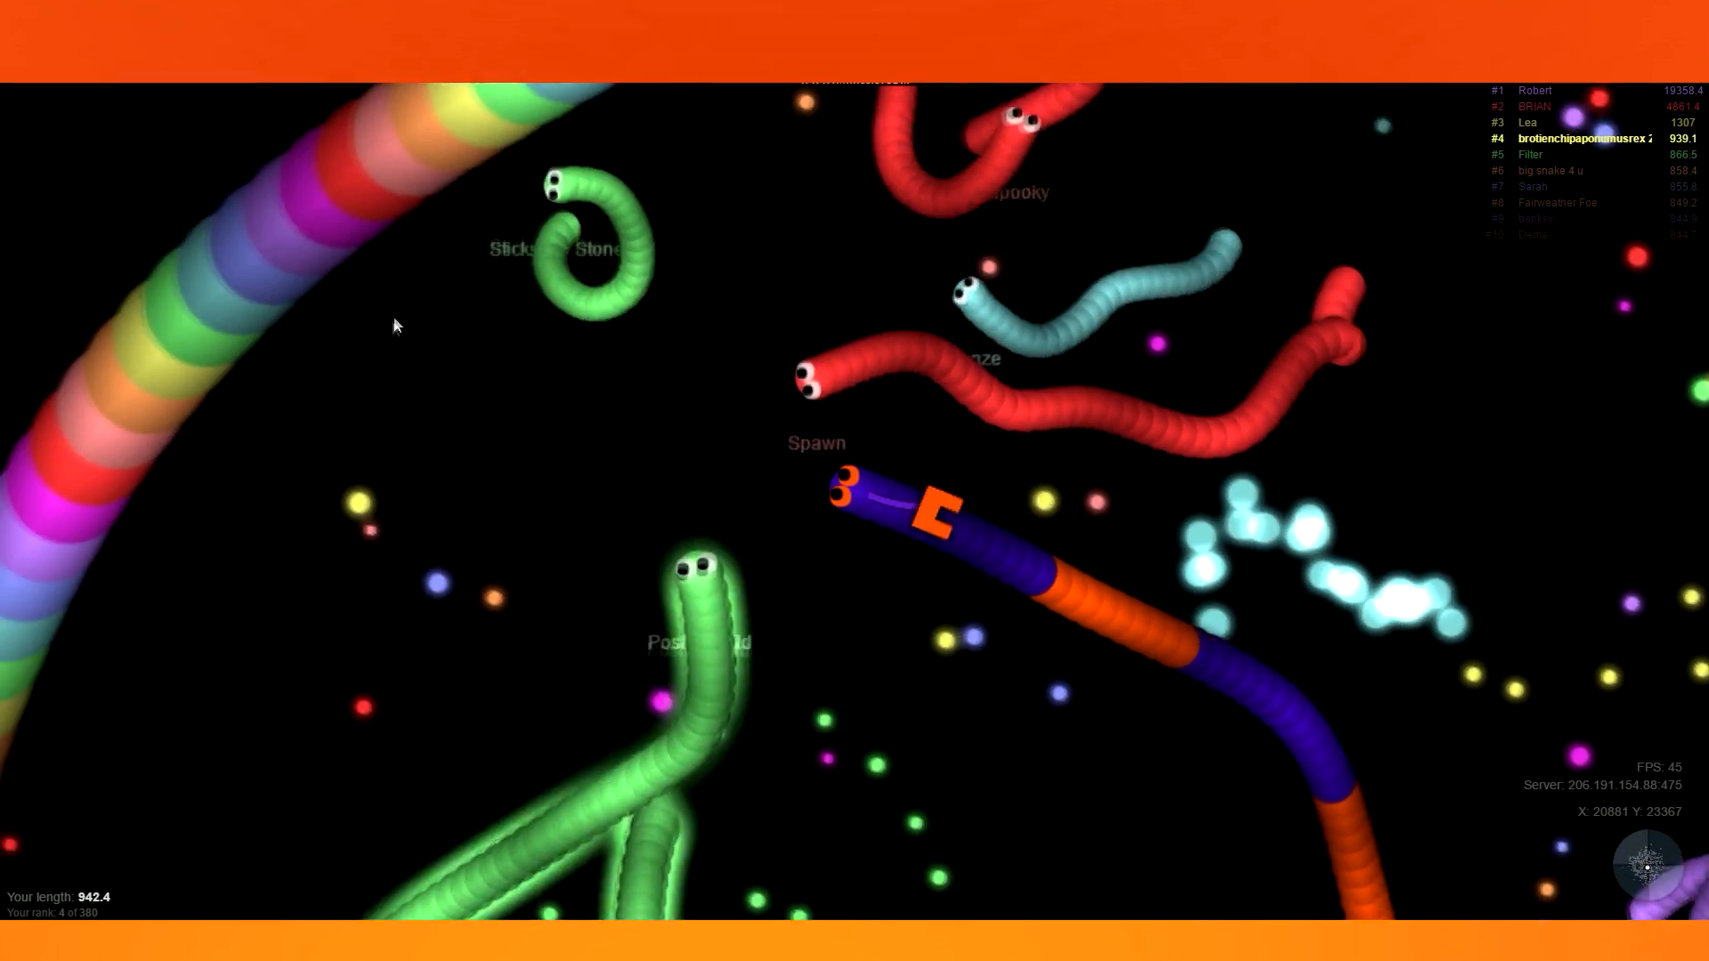
mouse_move(1328, 605)
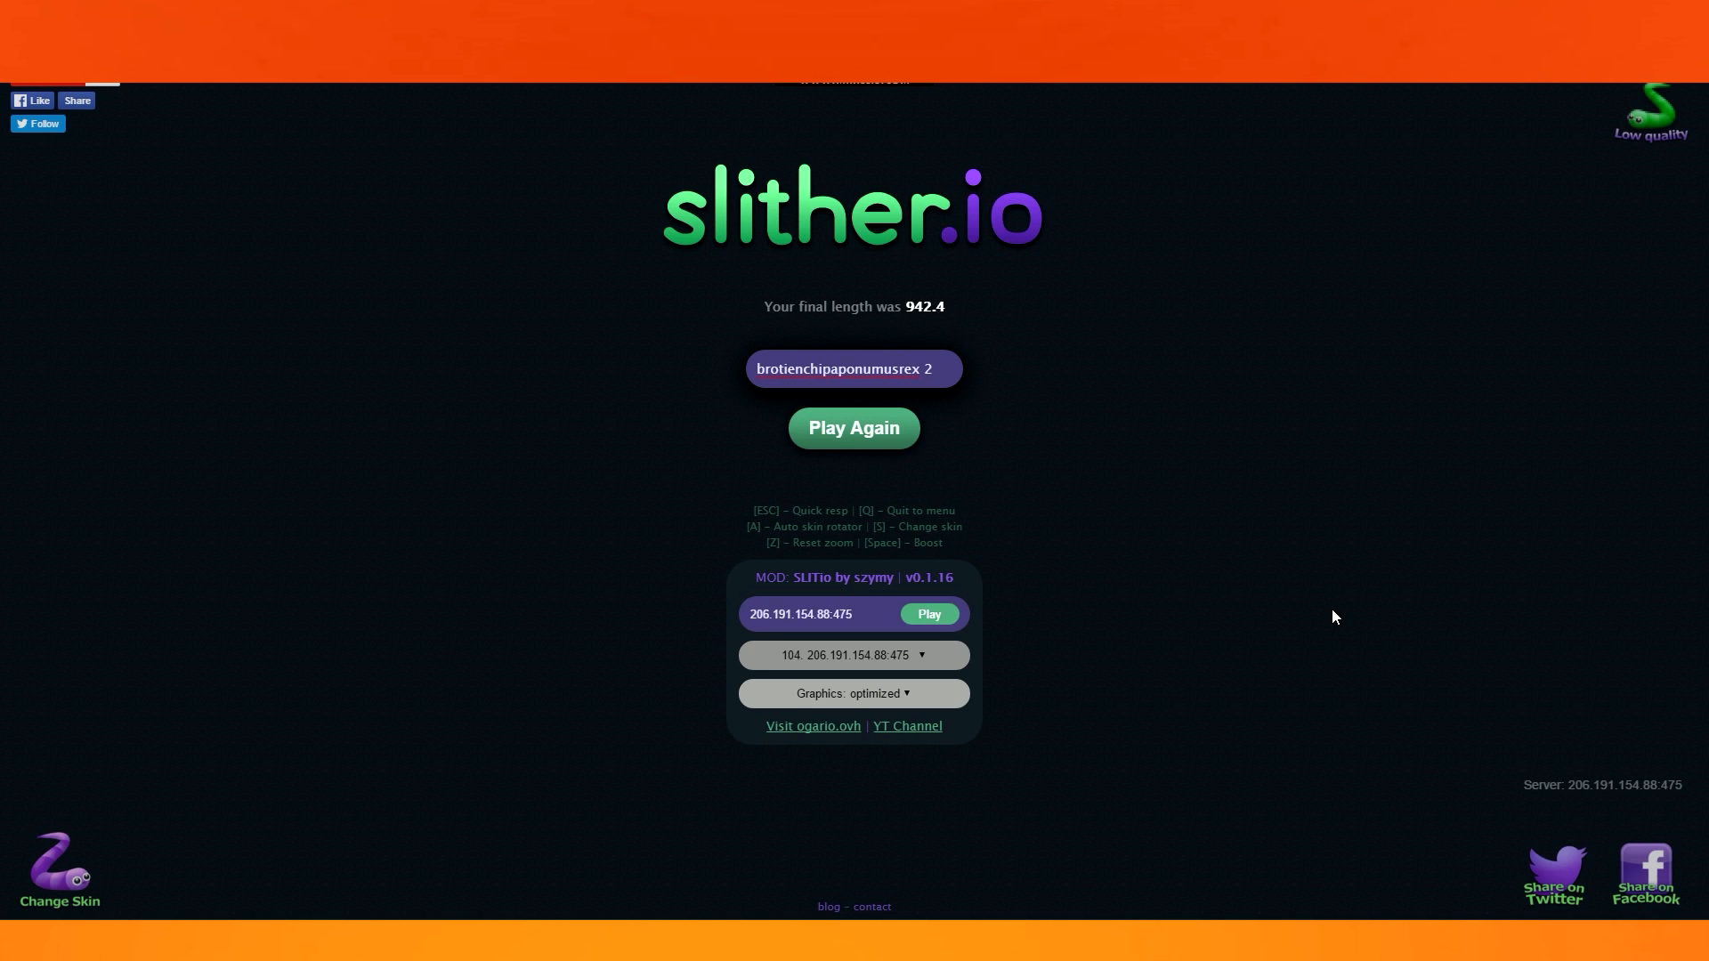
Start a new match with Play Again after the 942.4 death screen.
left_click(853, 368)
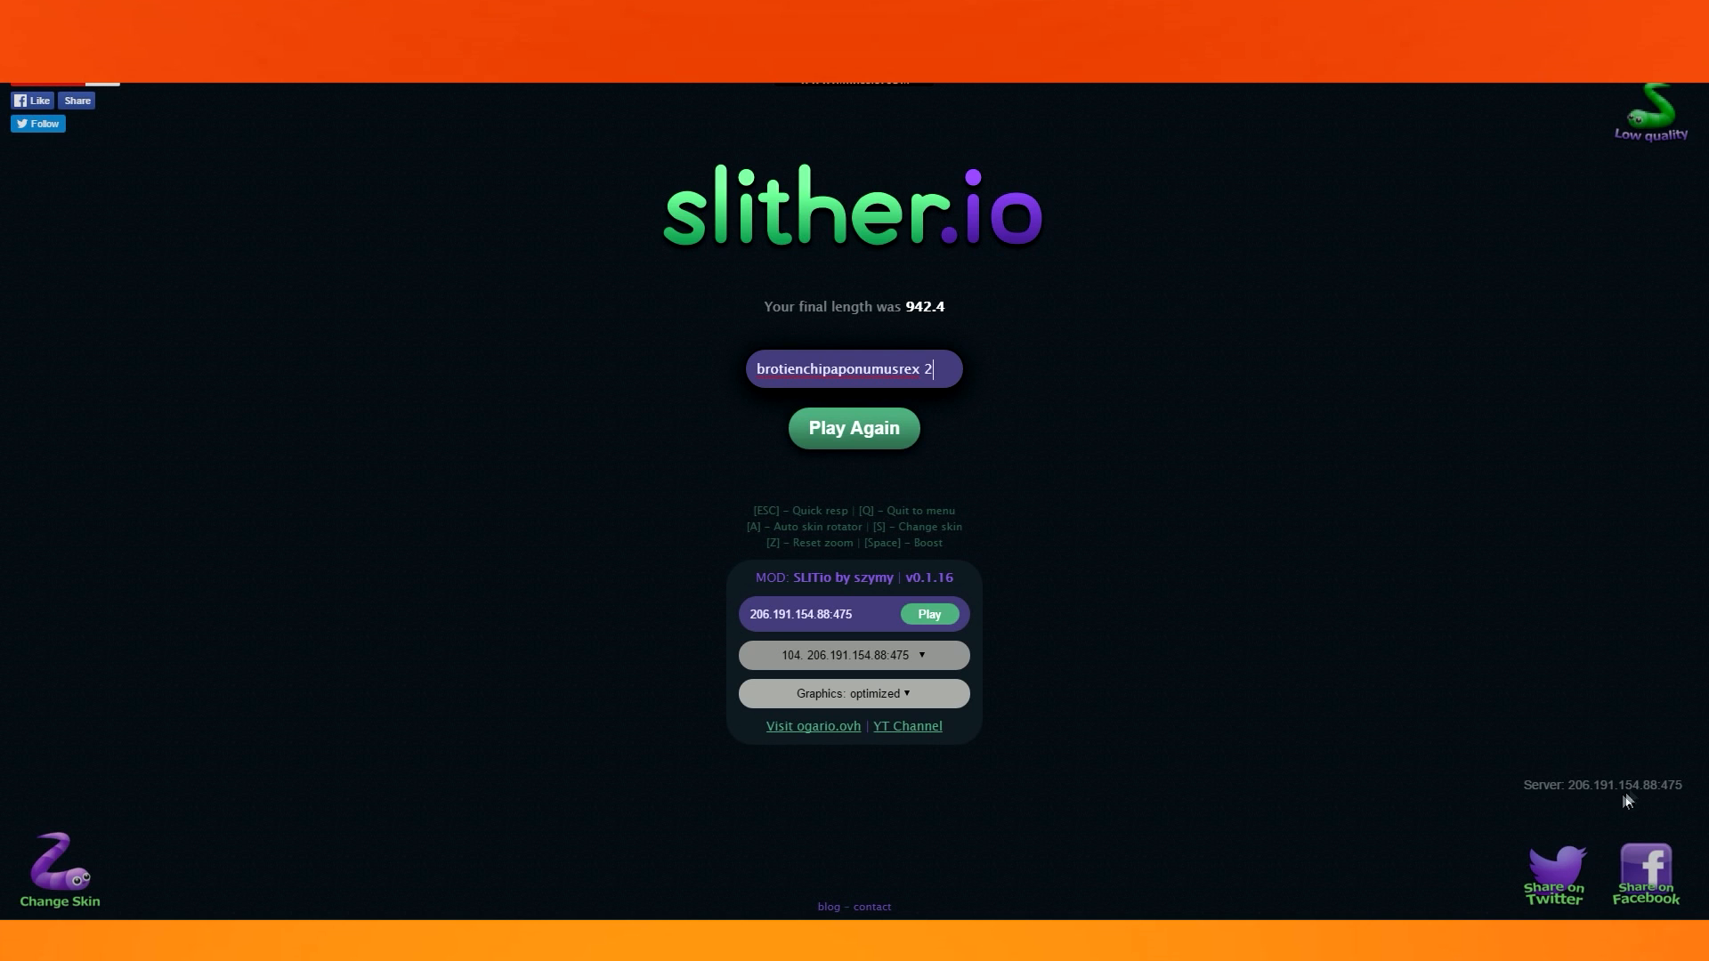
left_click(853, 425)
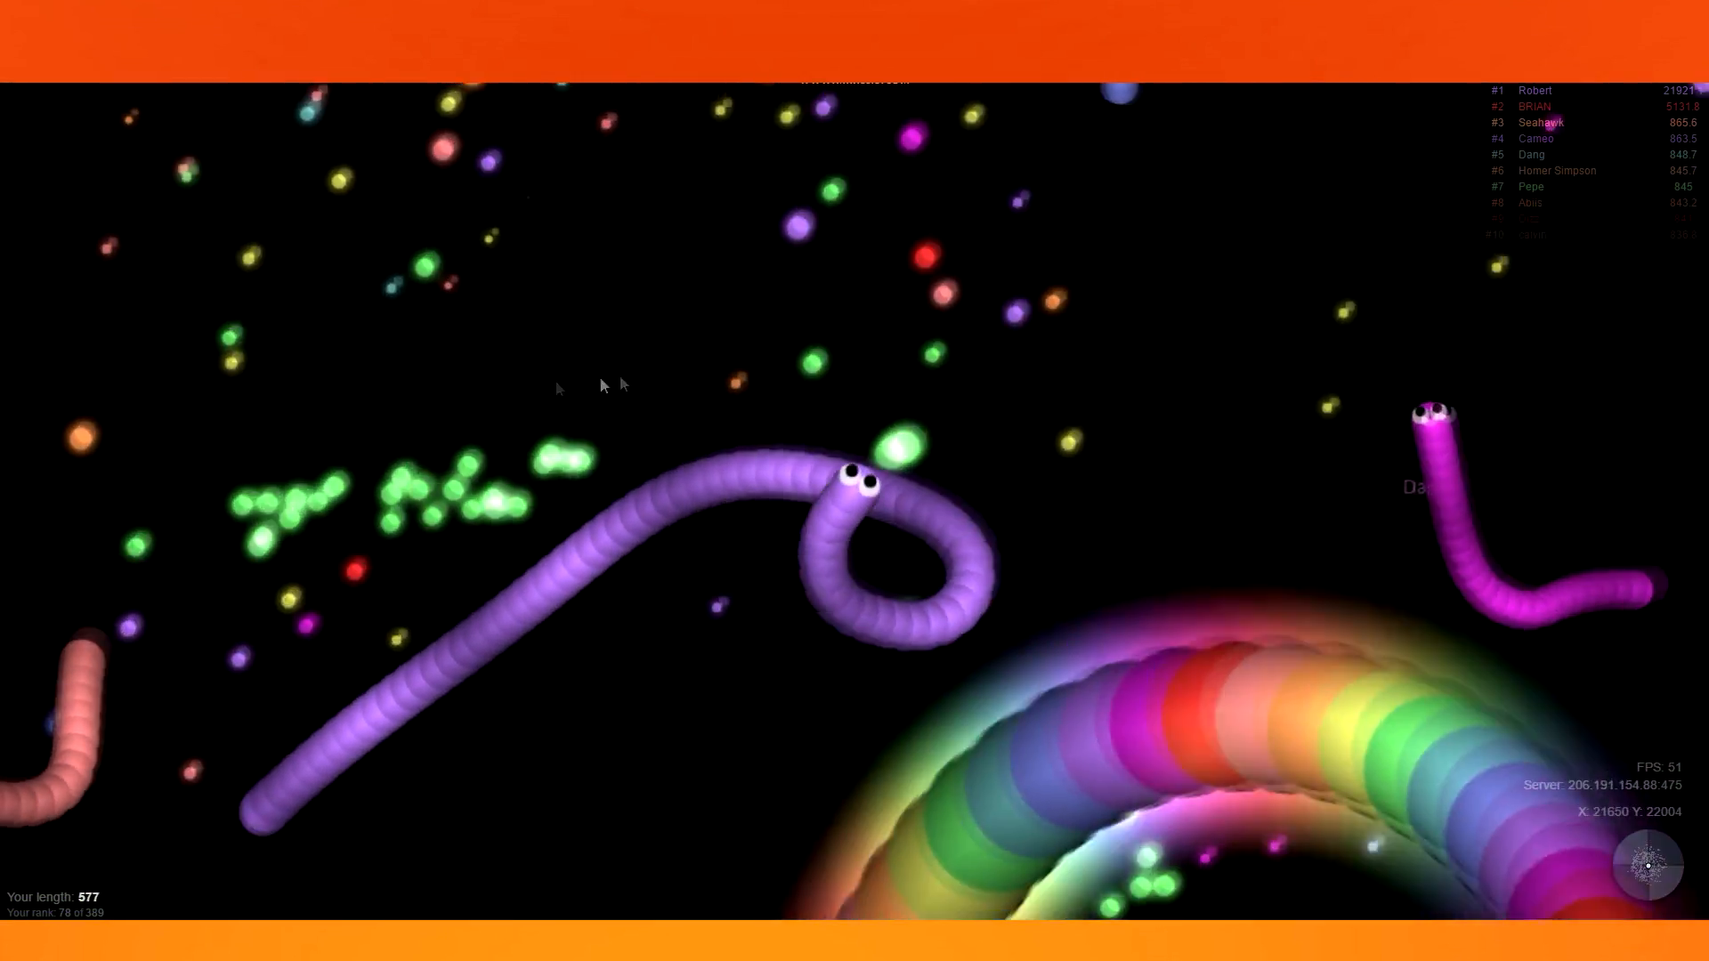
mouse_move(1032, 155)
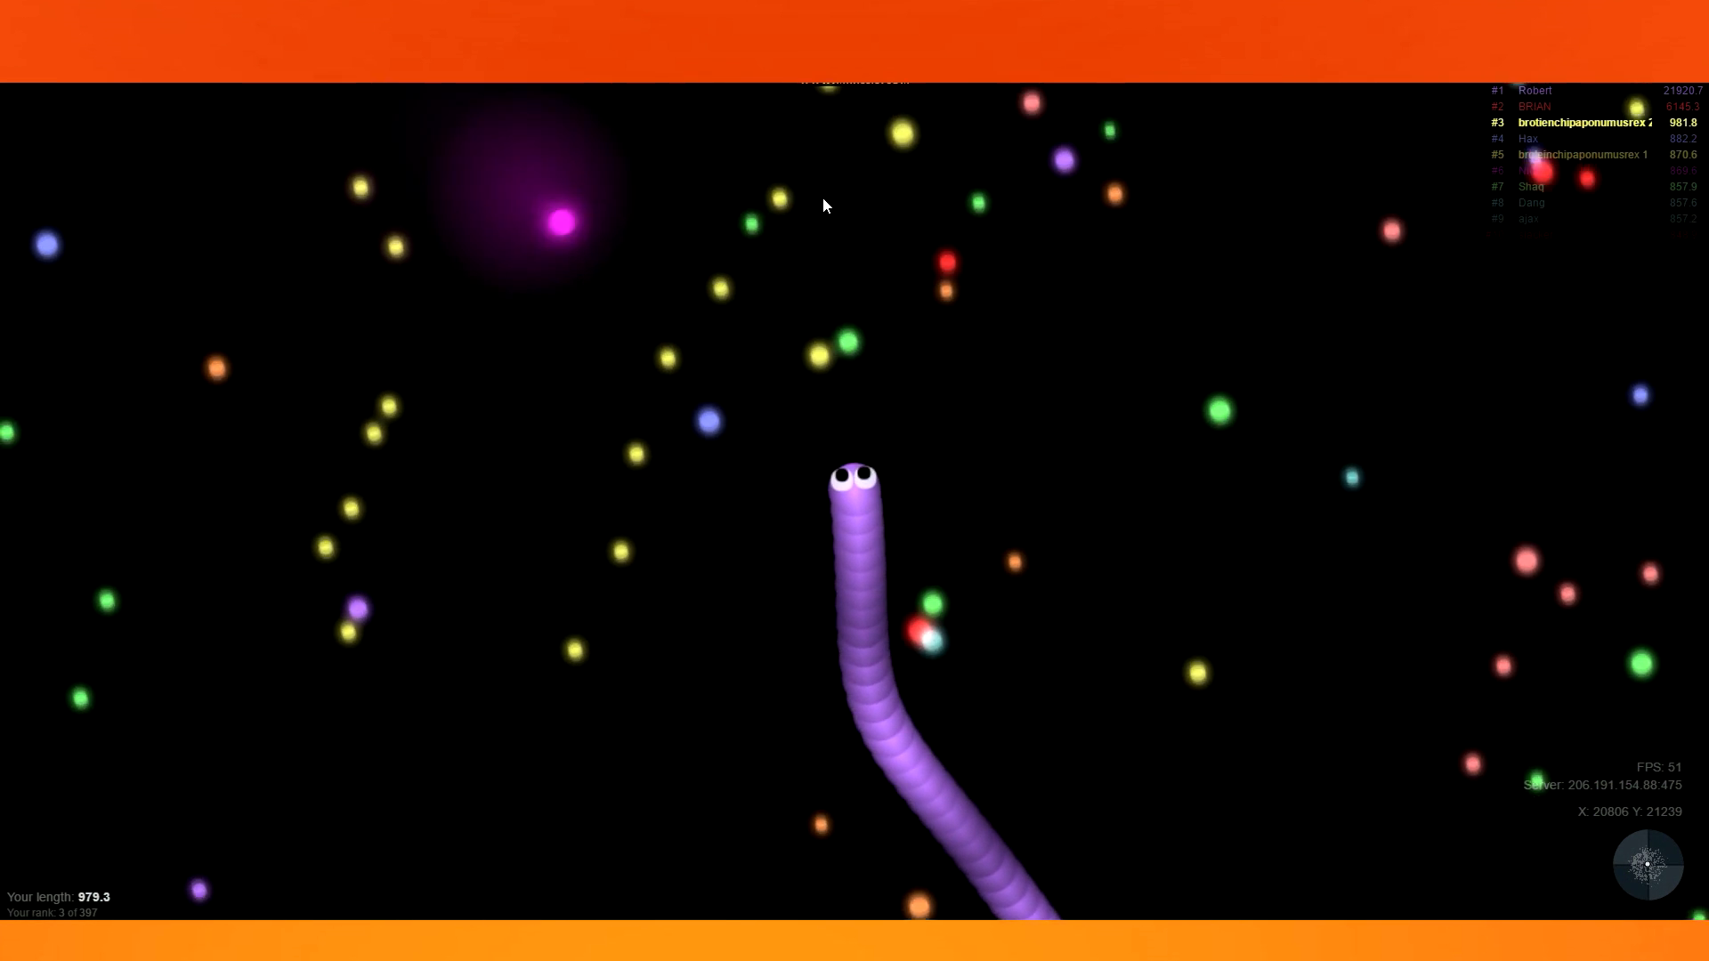
mouse_move(1430, 612)
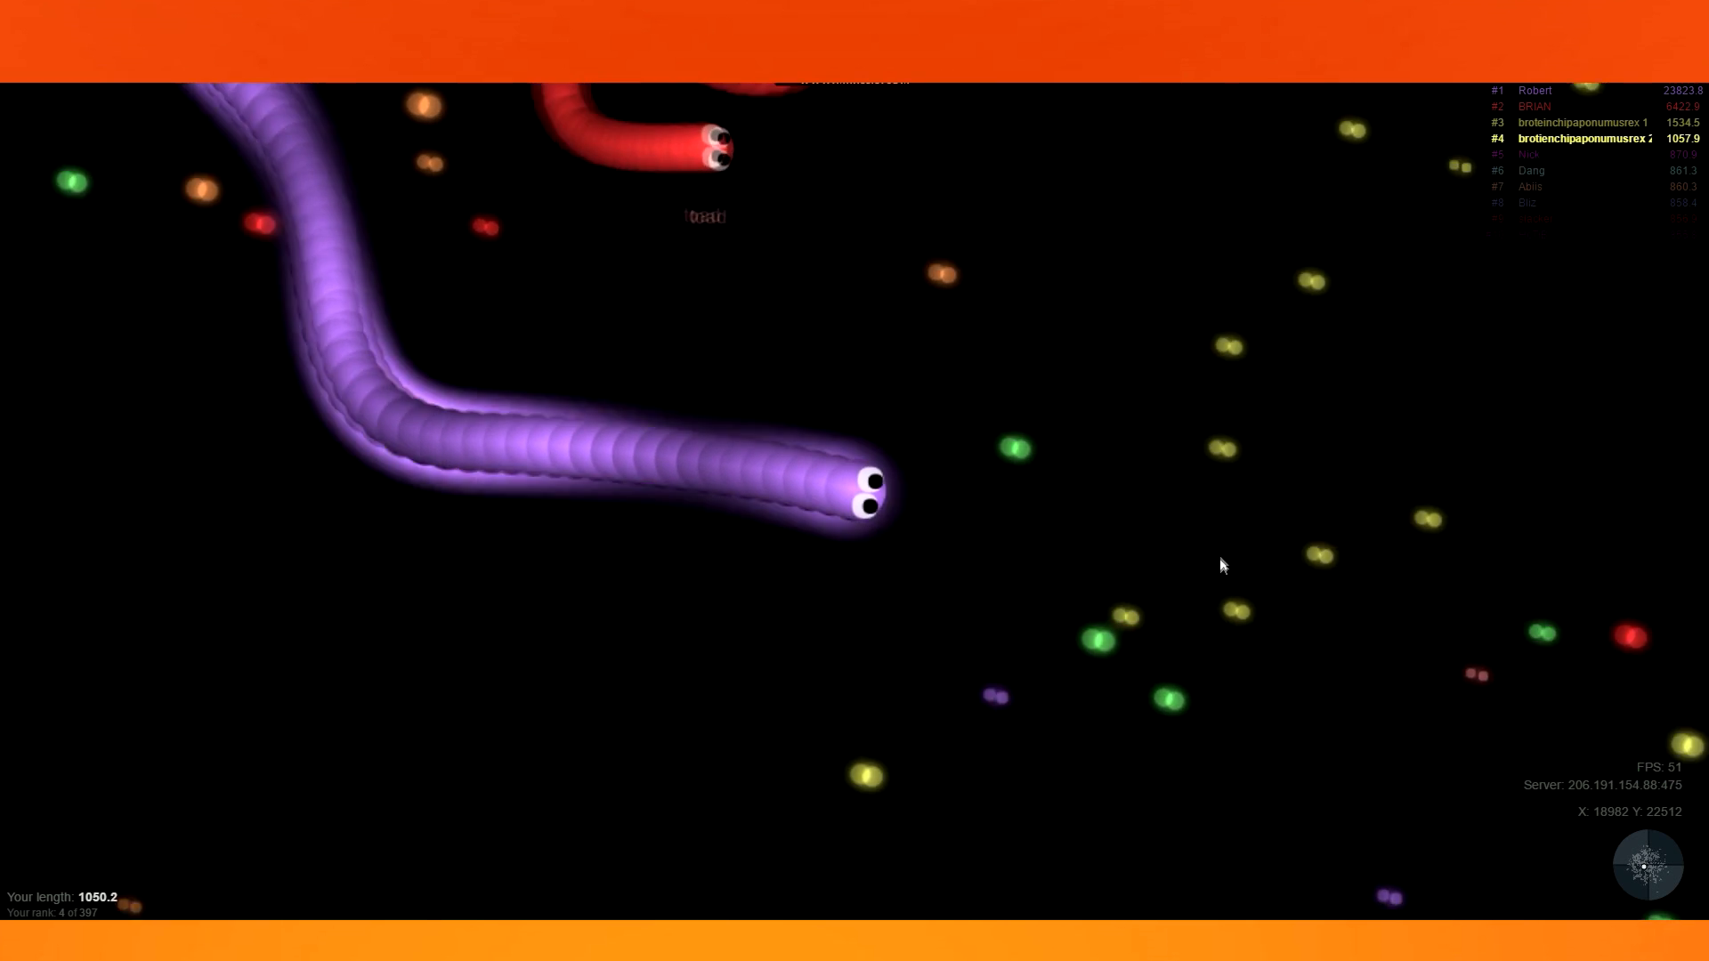
mouse_move(607, 328)
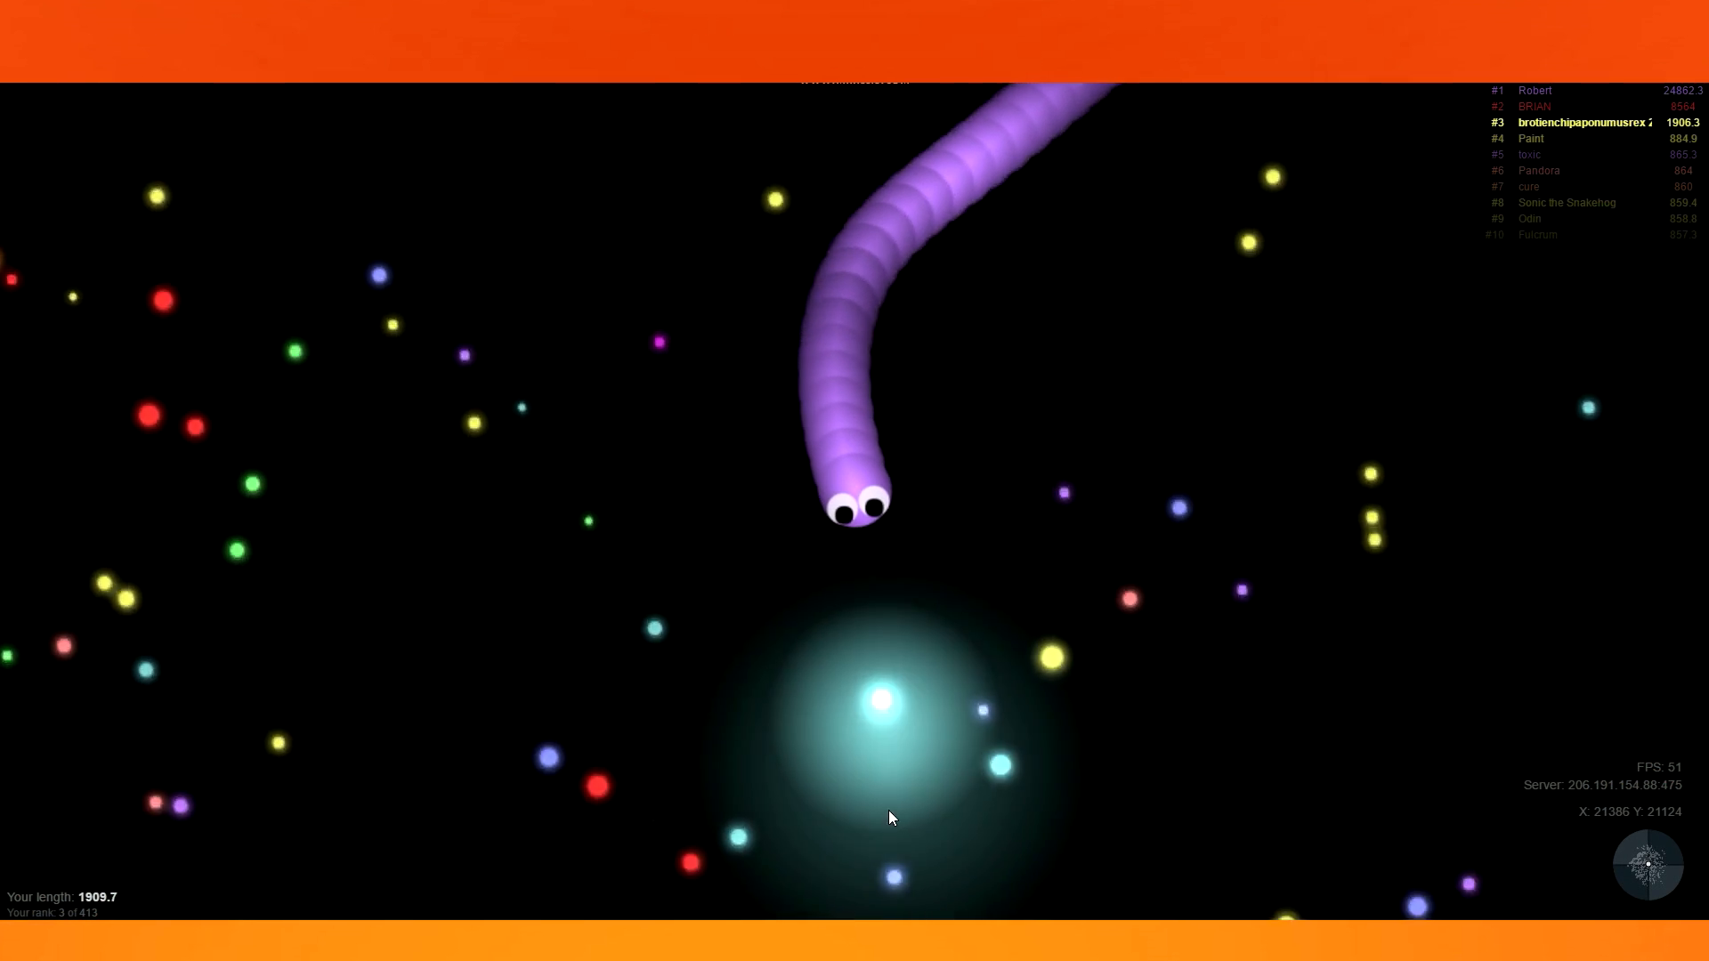
mouse_move(577, 723)
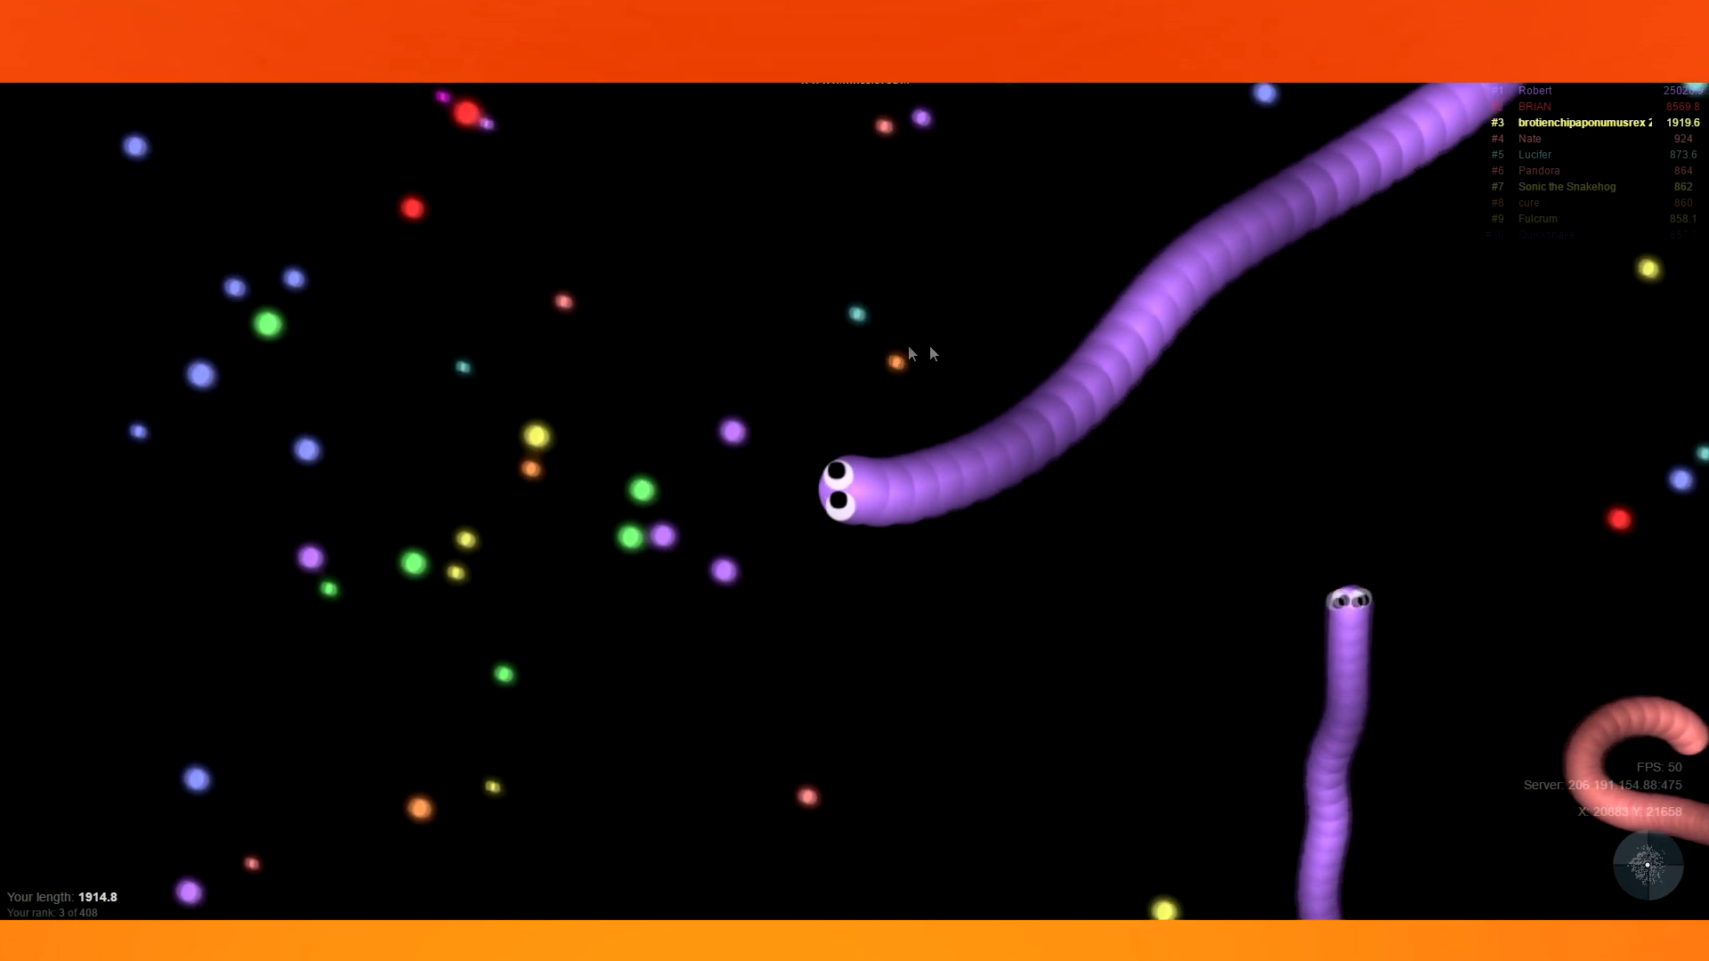
mouse_move(118, 651)
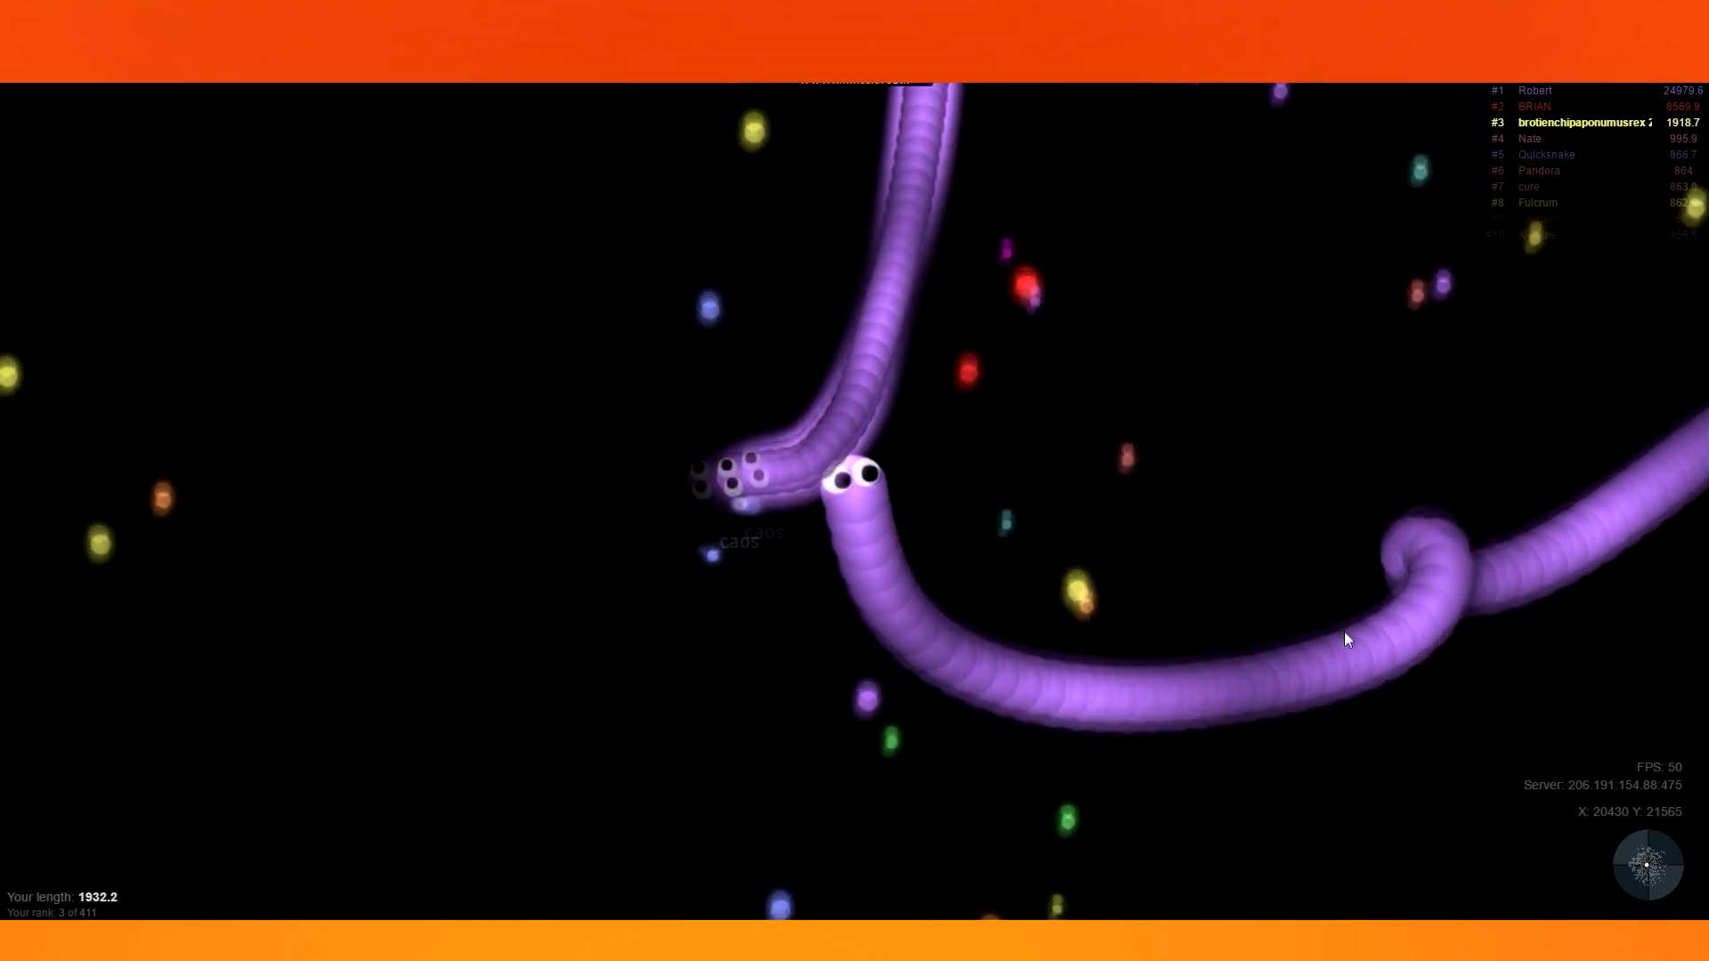
mouse_move(1207, 224)
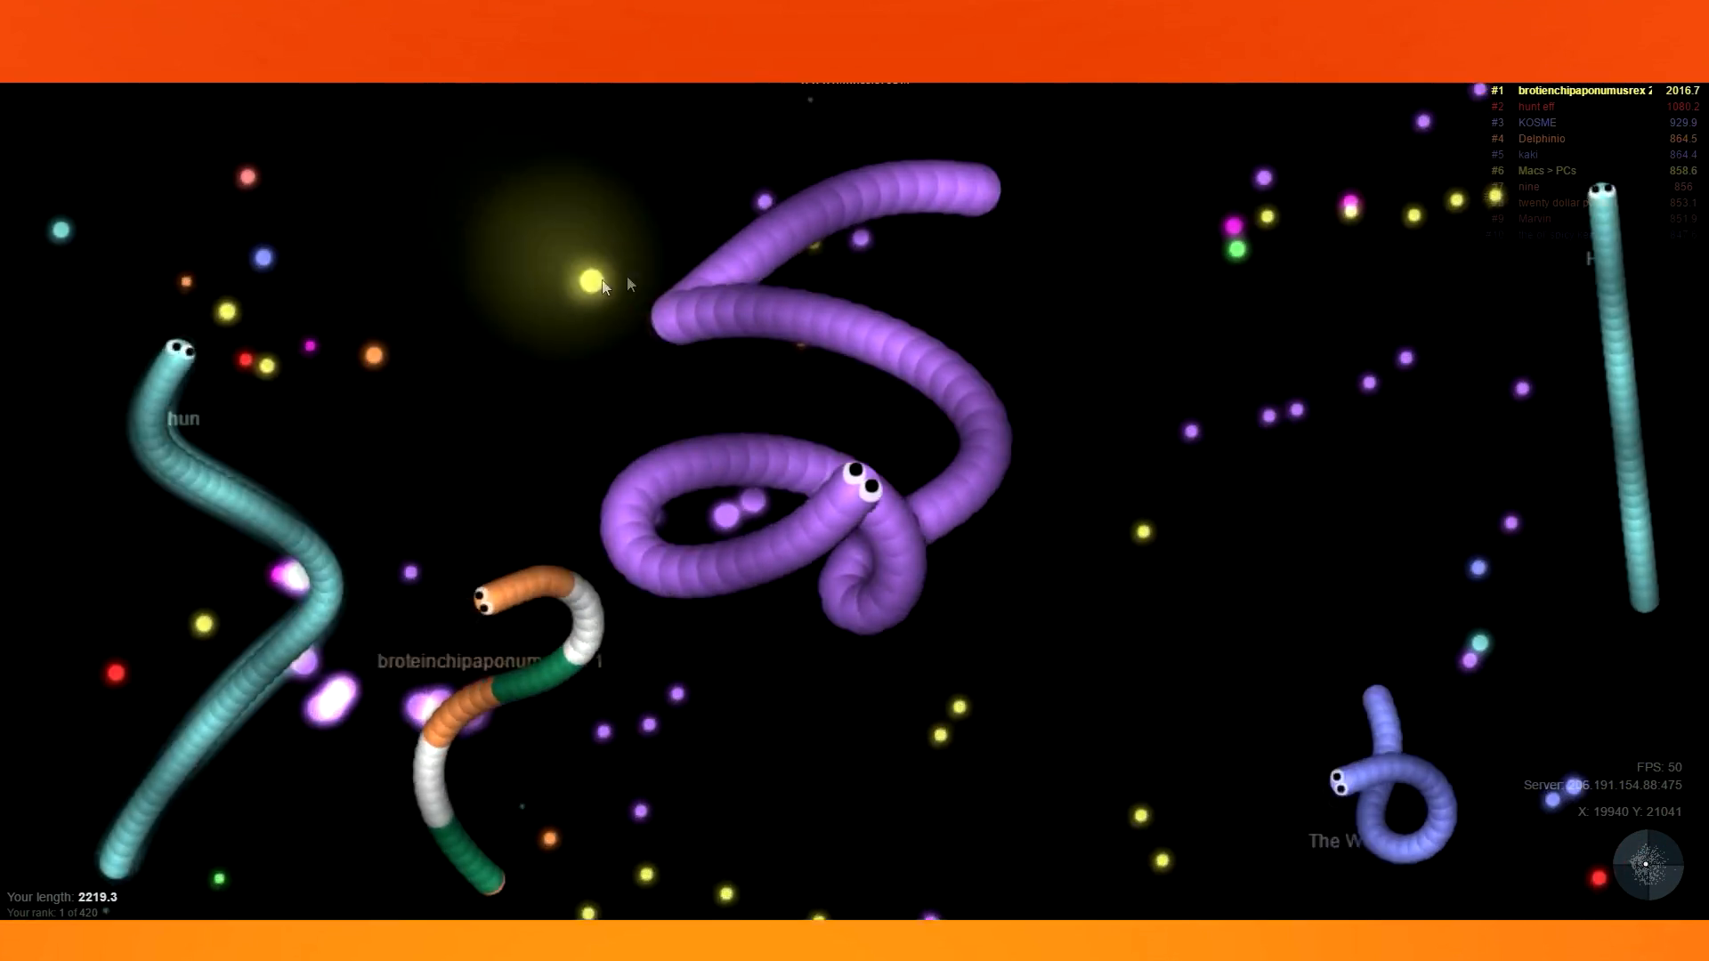
mouse_move(1154, 367)
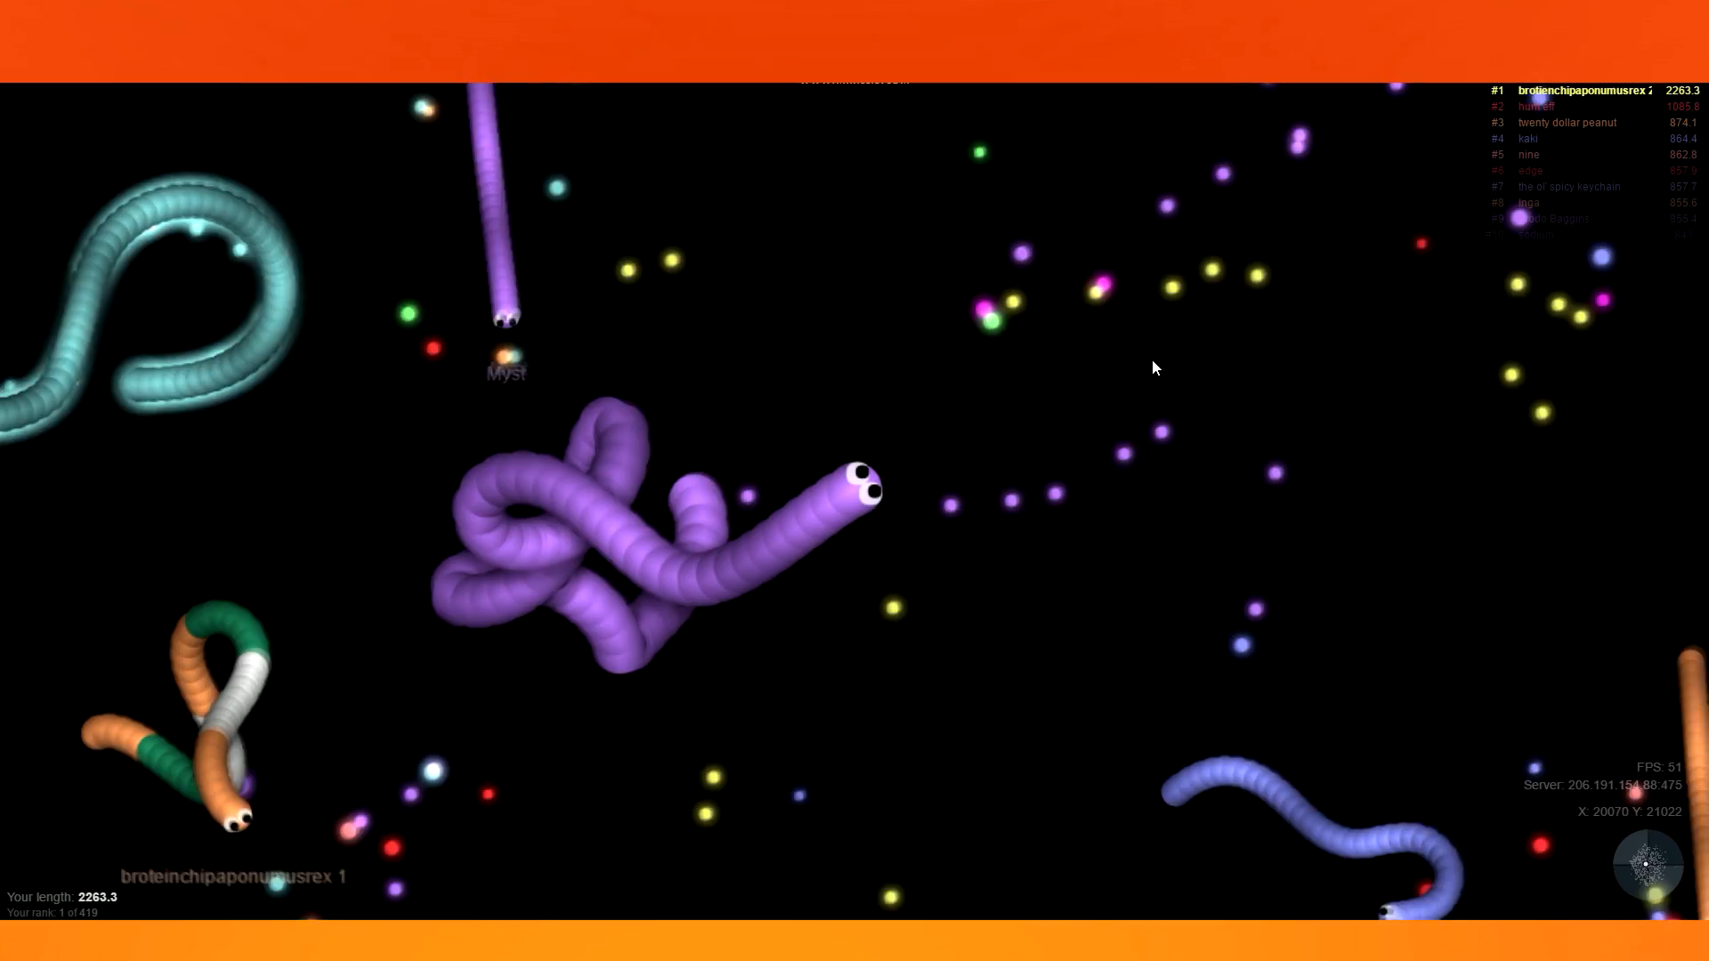
mouse_move(1257, 428)
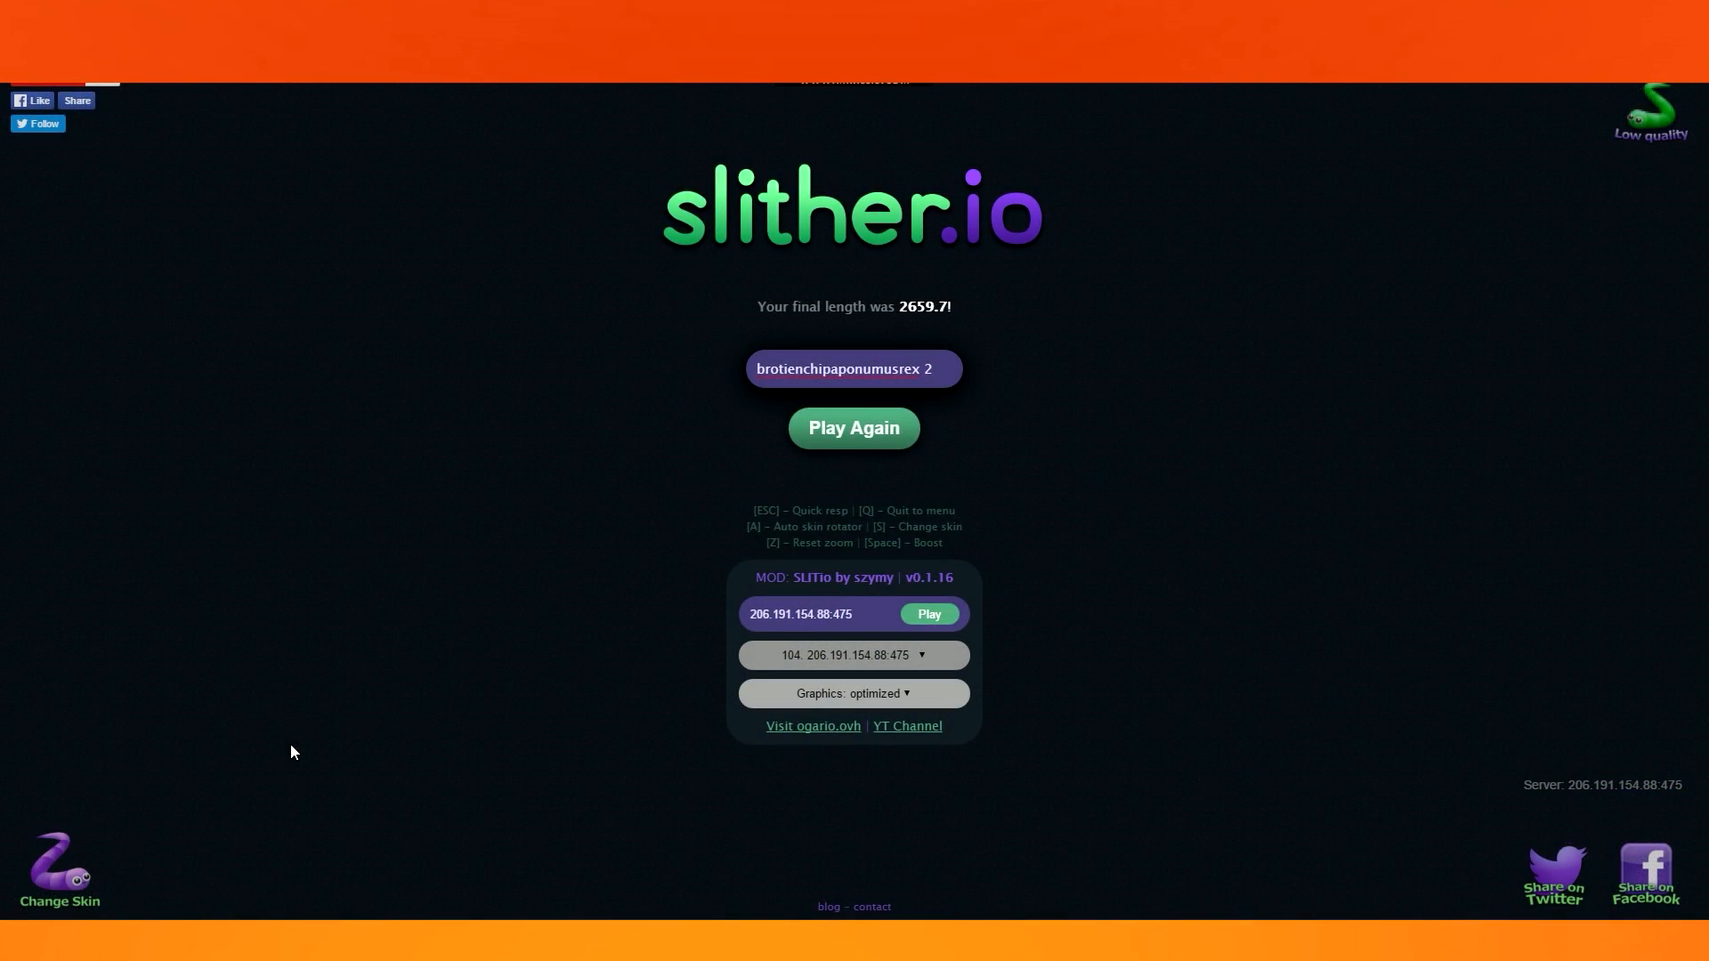
Rejoin with Play Again after dying at 2659.7.
left_click(853, 428)
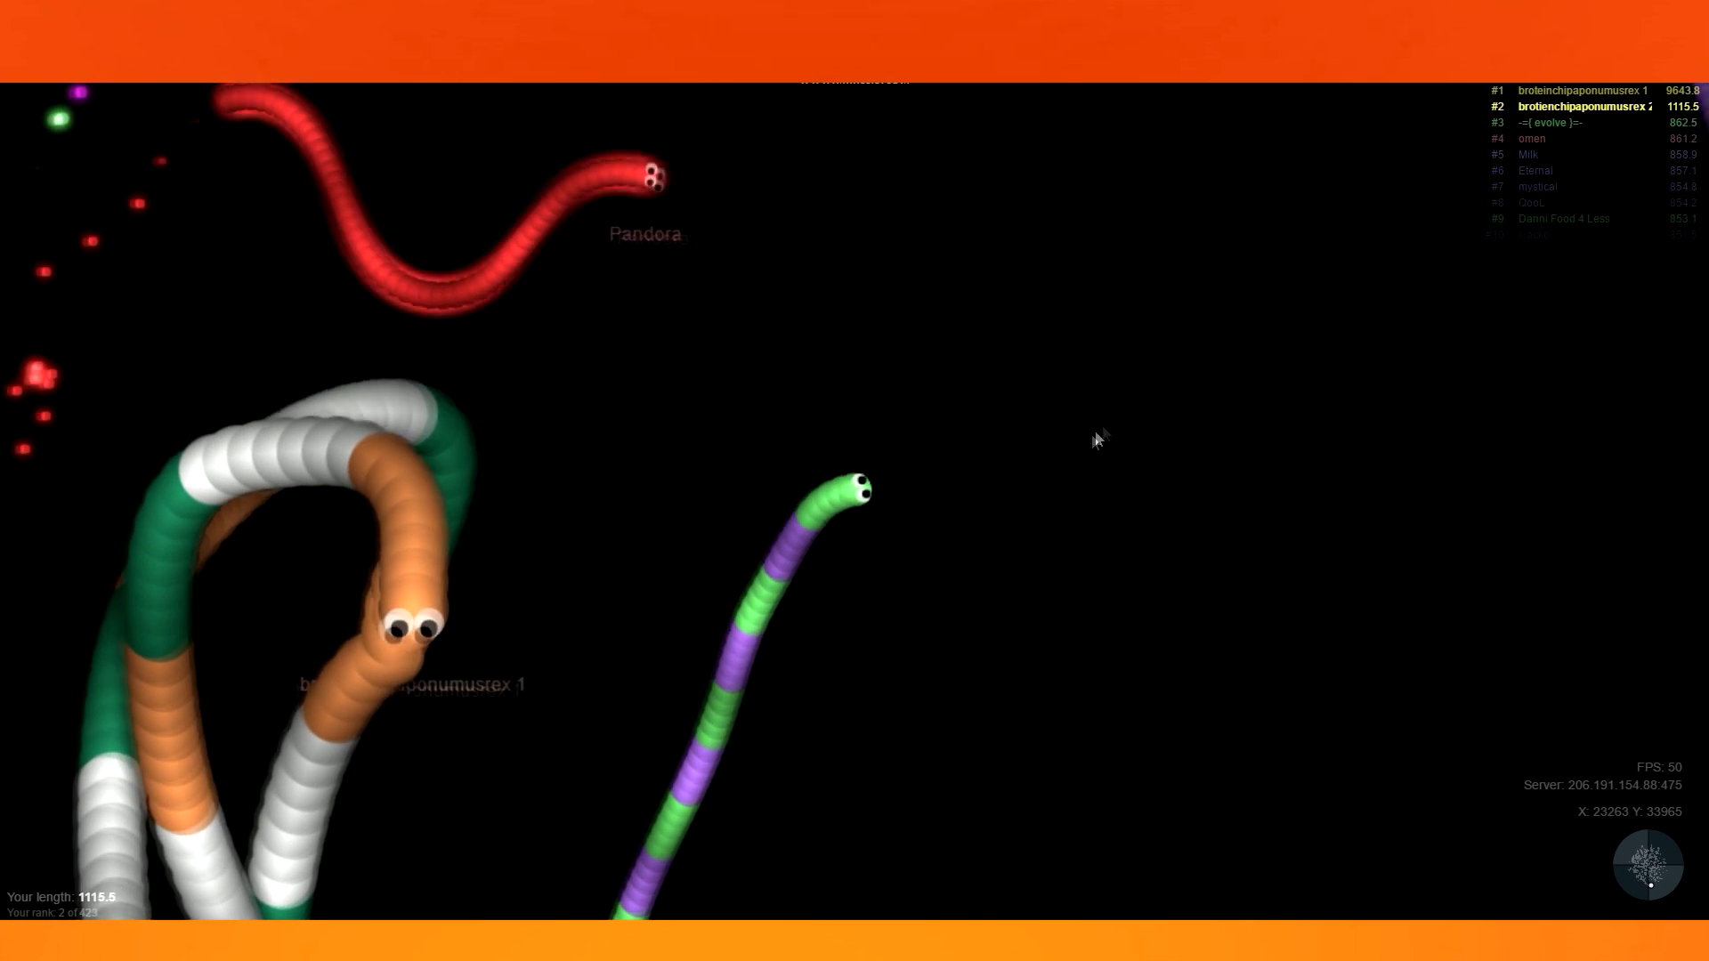
mouse_move(815, 619)
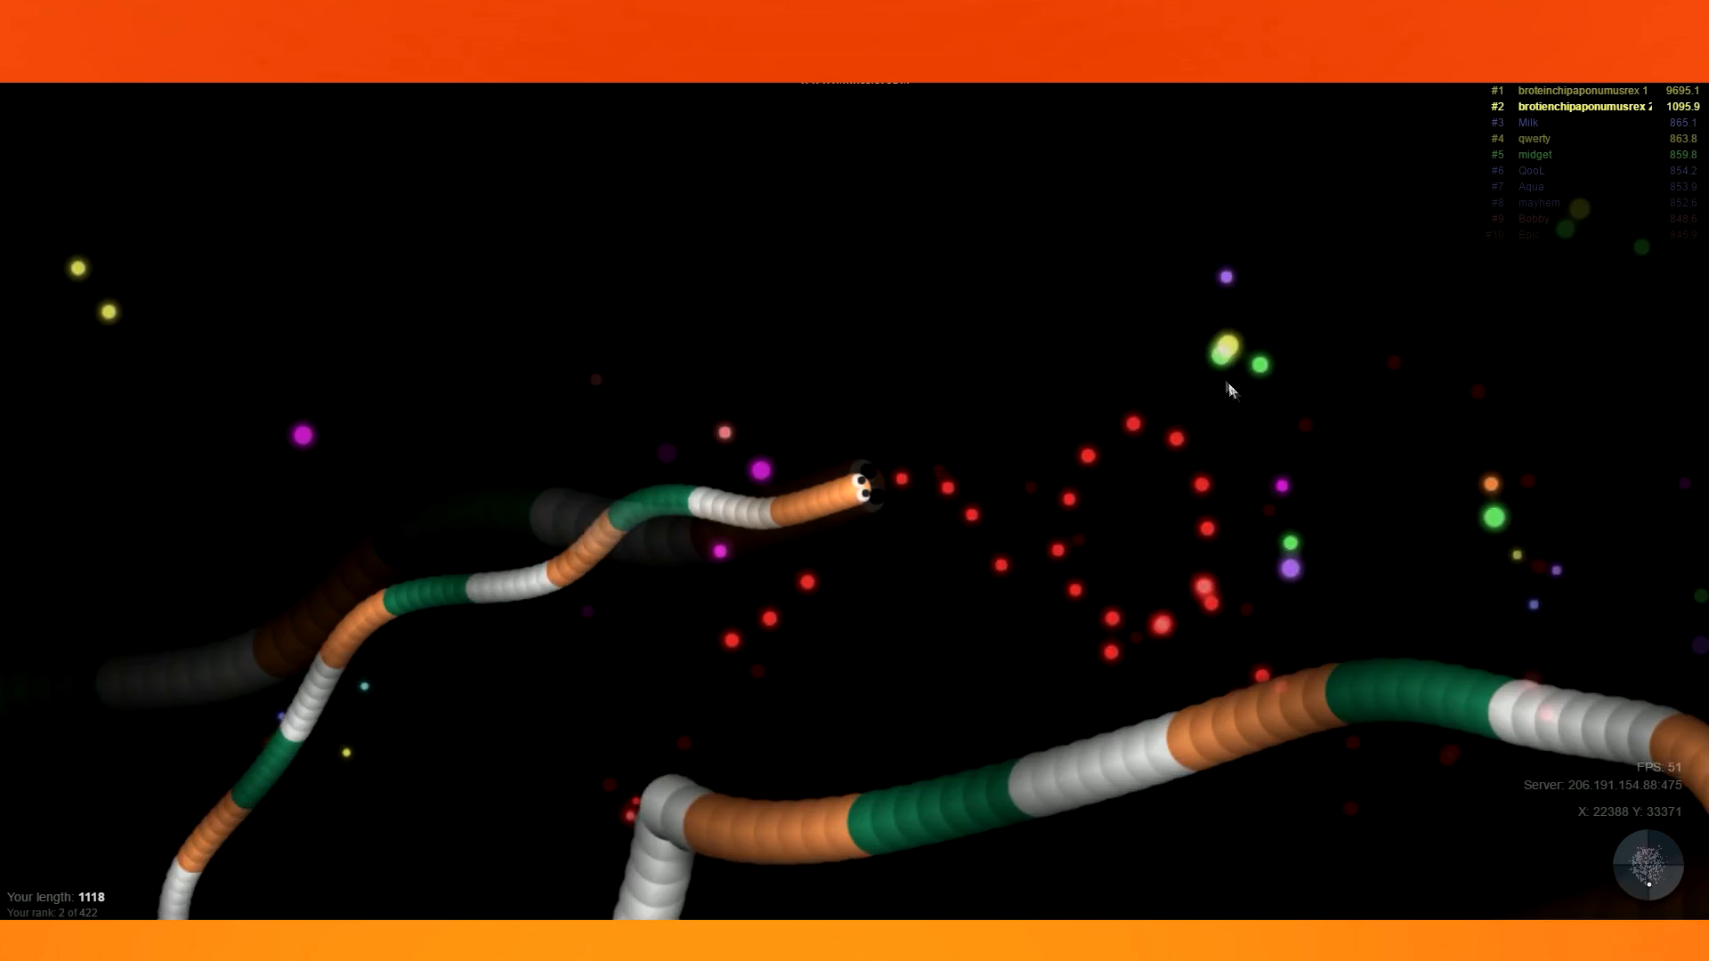
mouse_move(935, 219)
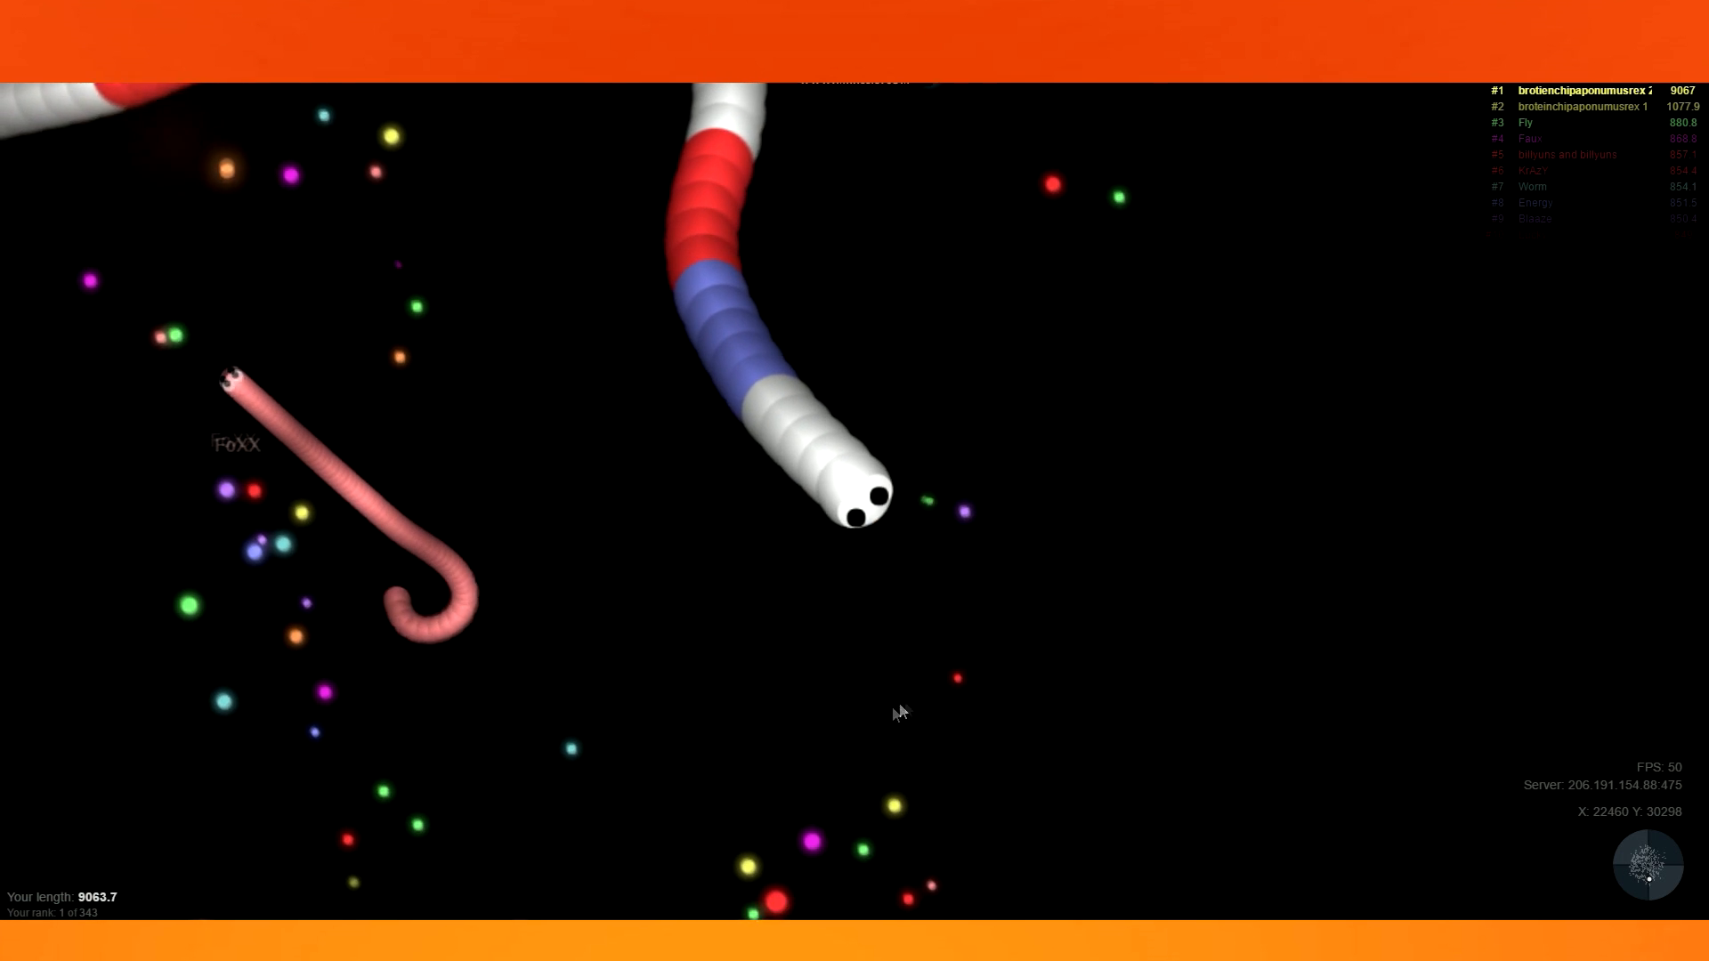
mouse_move(717, 776)
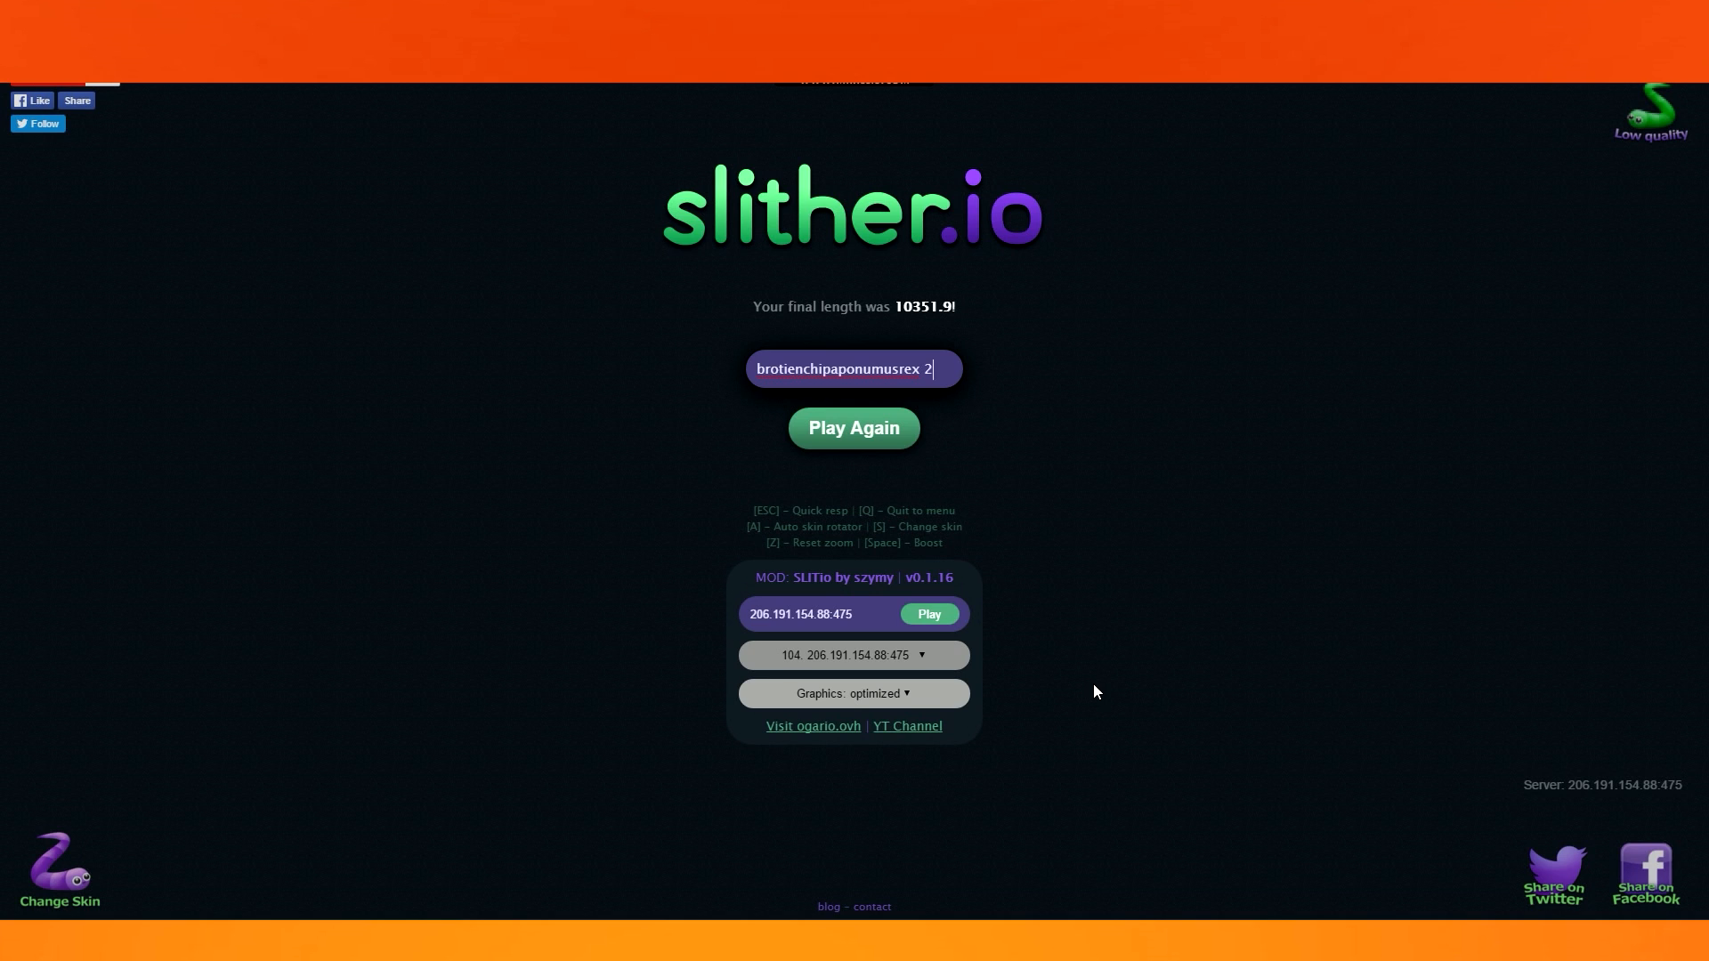
mouse_move(992, 631)
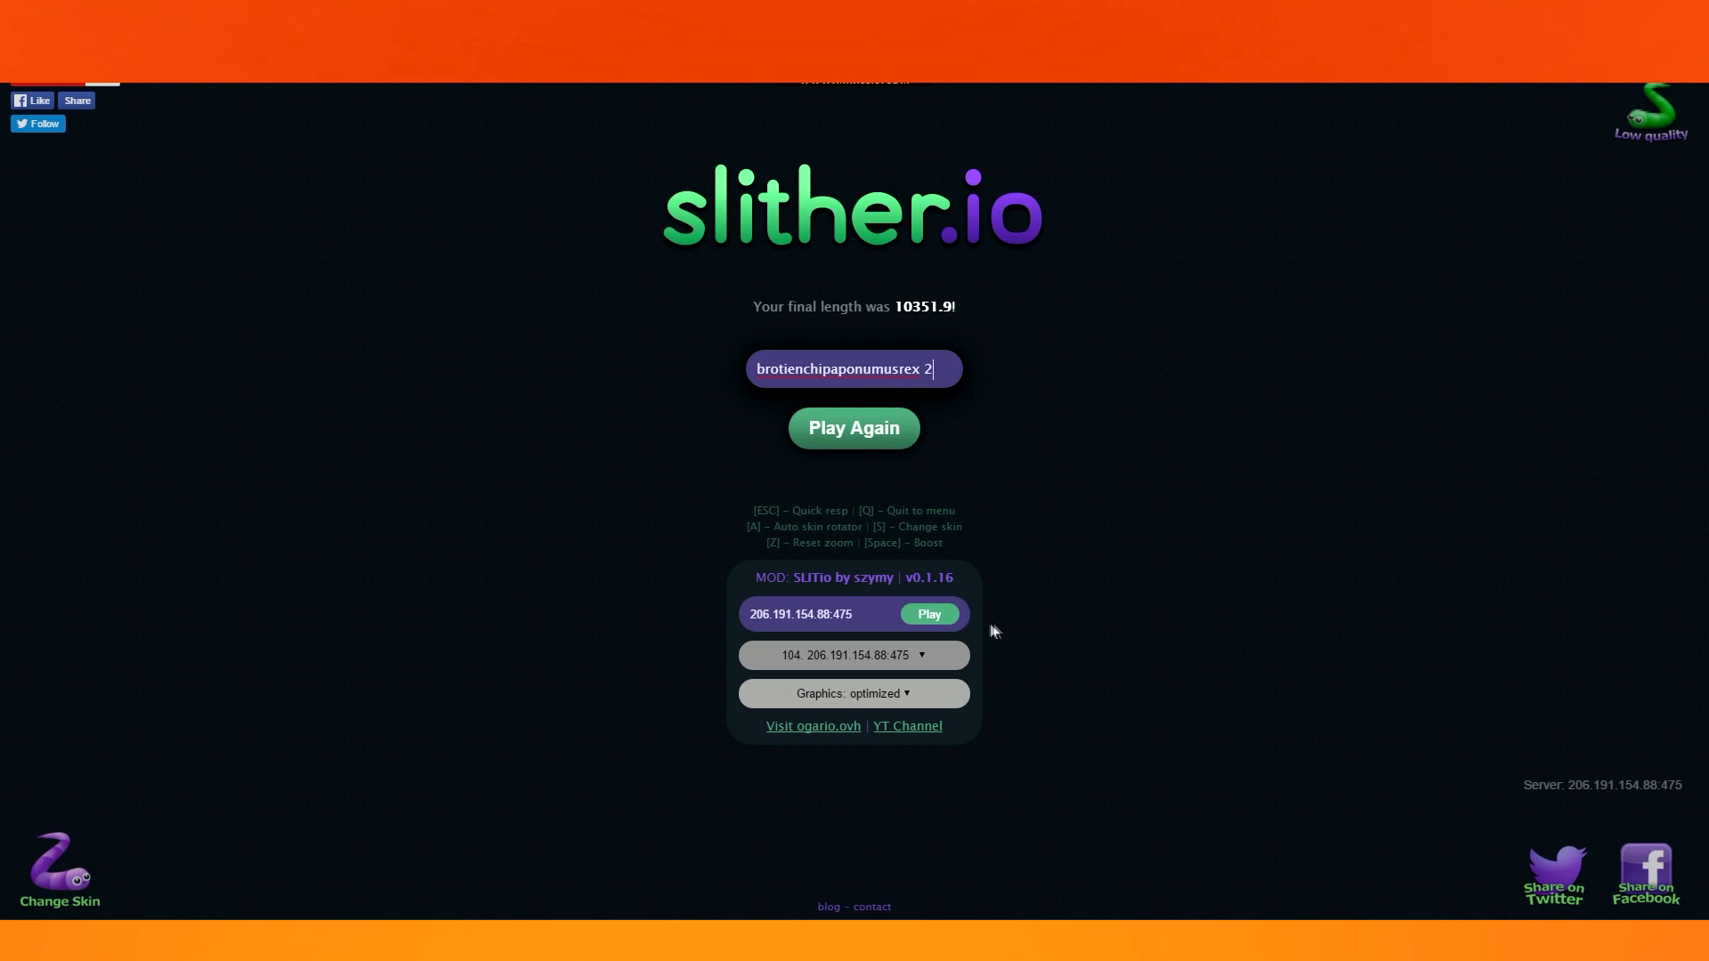
mouse_move(997, 630)
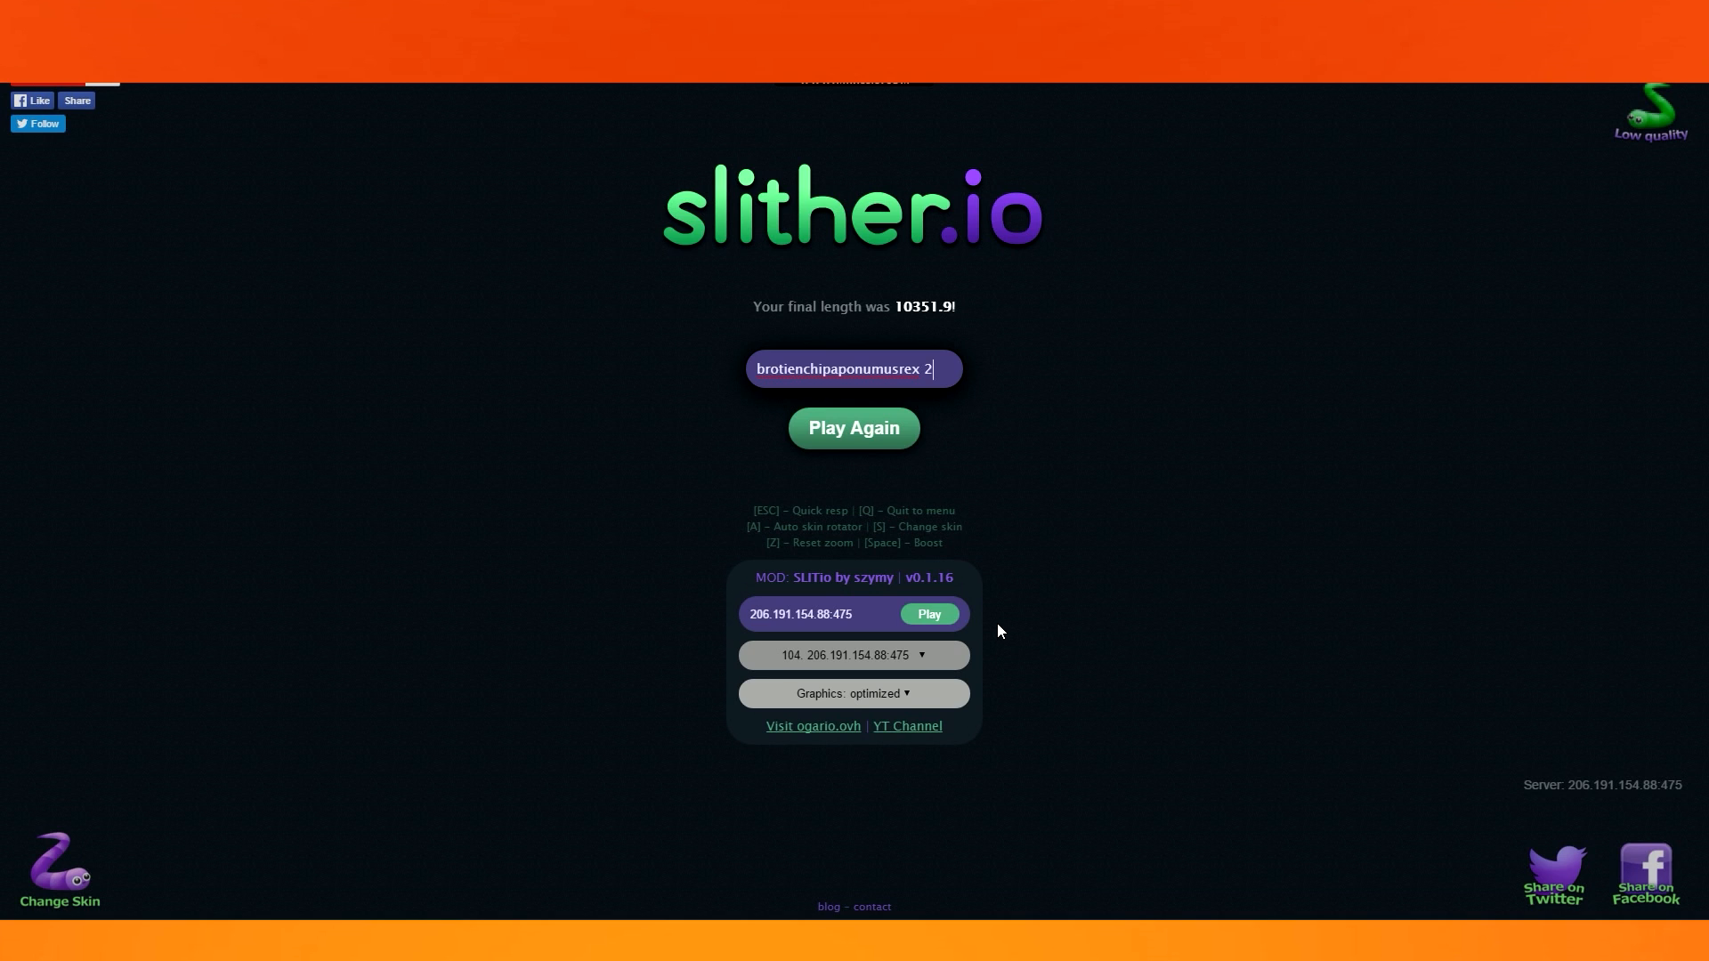